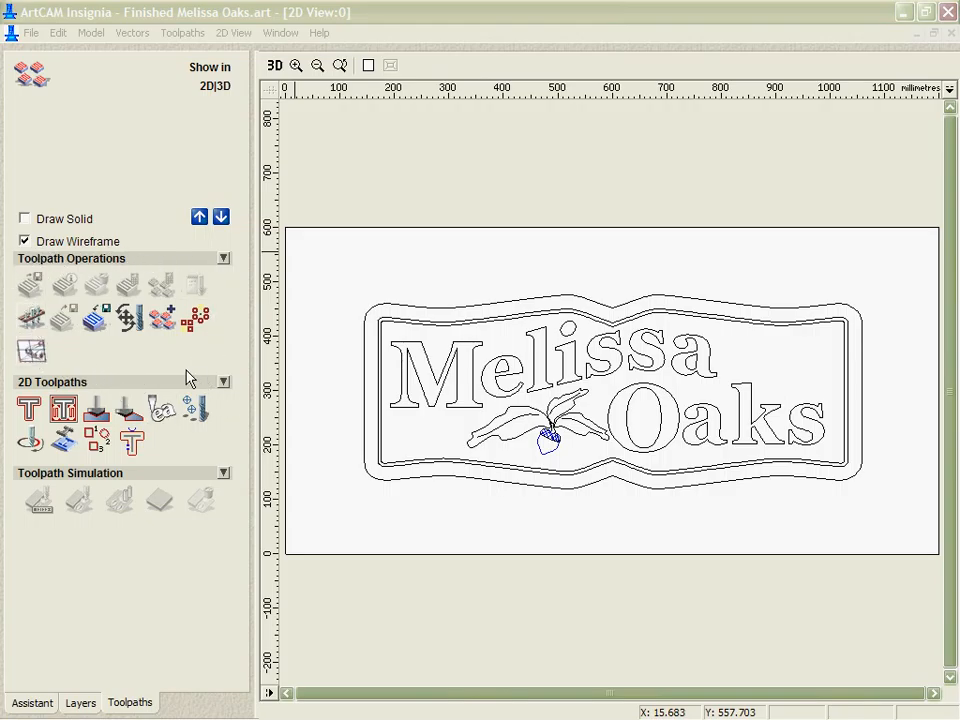
{"action": "mouse_move", "coordinate": [27, 442]}
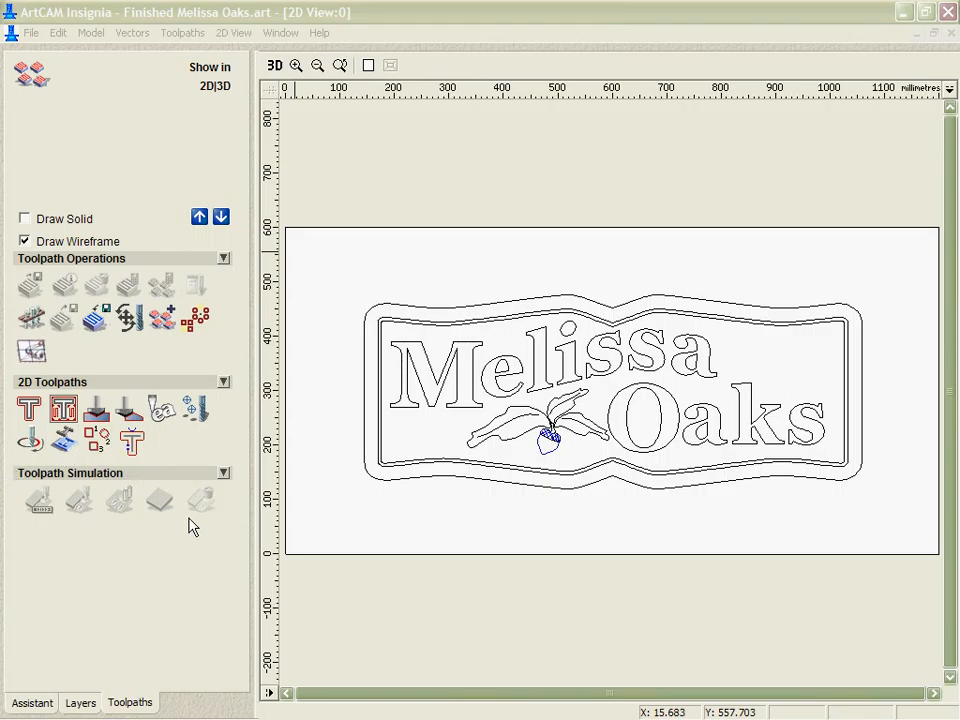
{"action": "mouse_move", "coordinate": [189, 347]}
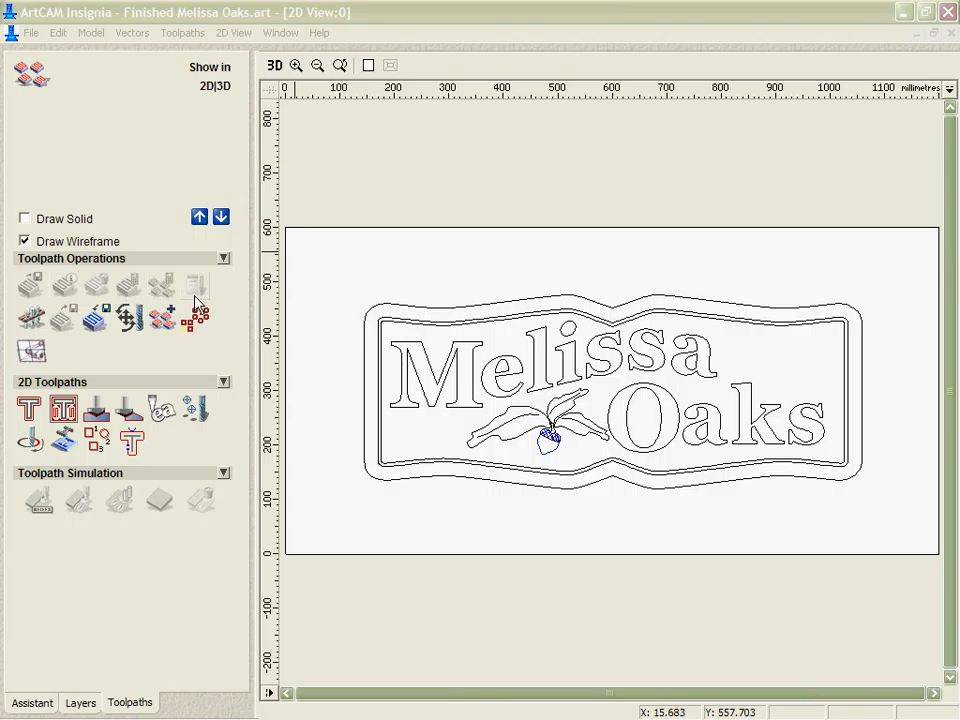
{"action": "mouse_move", "coordinate": [332, 370]}
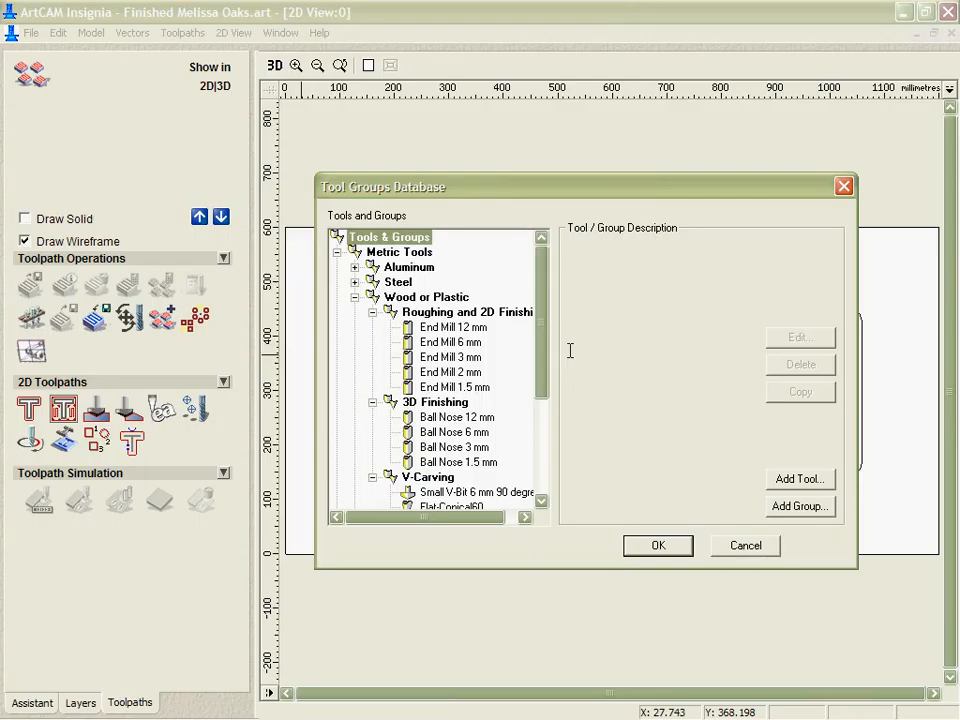
- Inspect End Mill 12 mm's details in the Tool Groups Database, then close it
{"action": "left_click", "coordinate": [453, 327]}
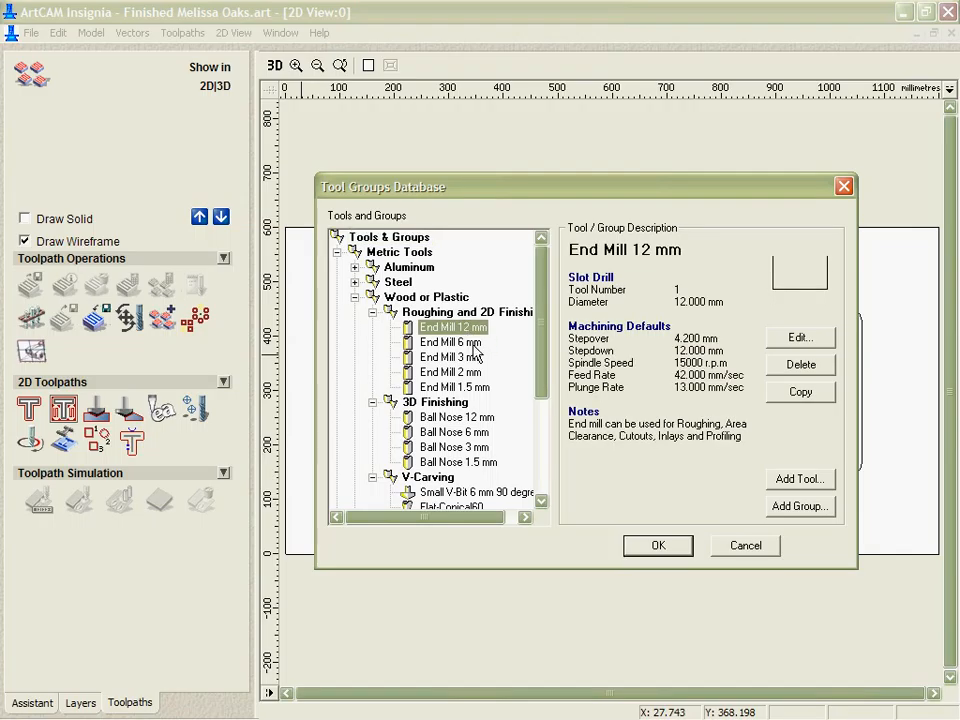
{"action": "mouse_move", "coordinate": [342, 405]}
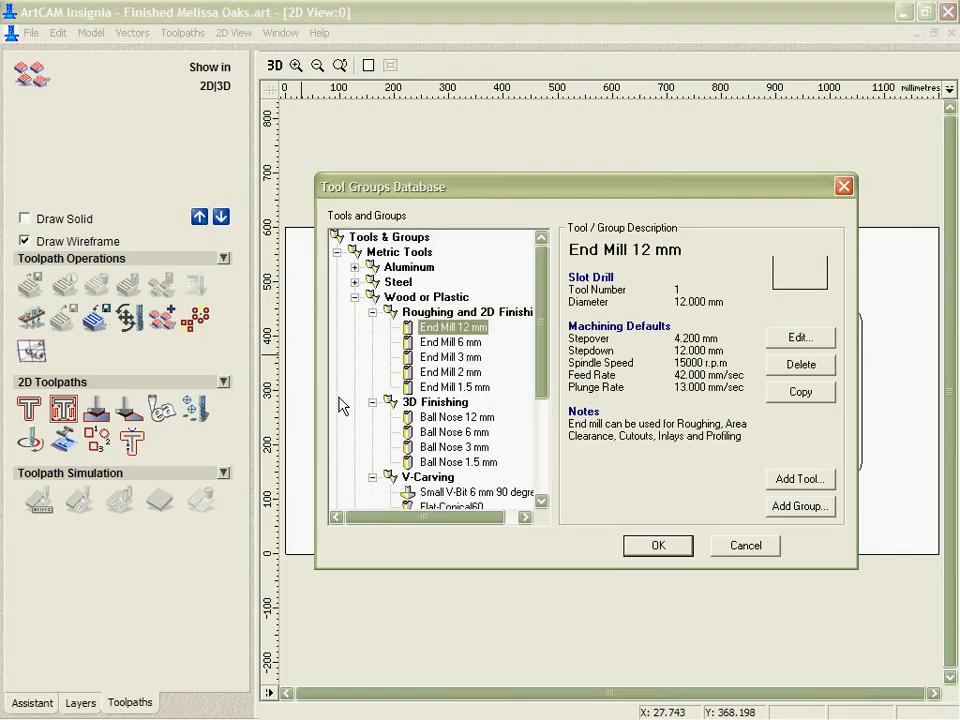
{"action": "left_click", "coordinate": [467, 312]}
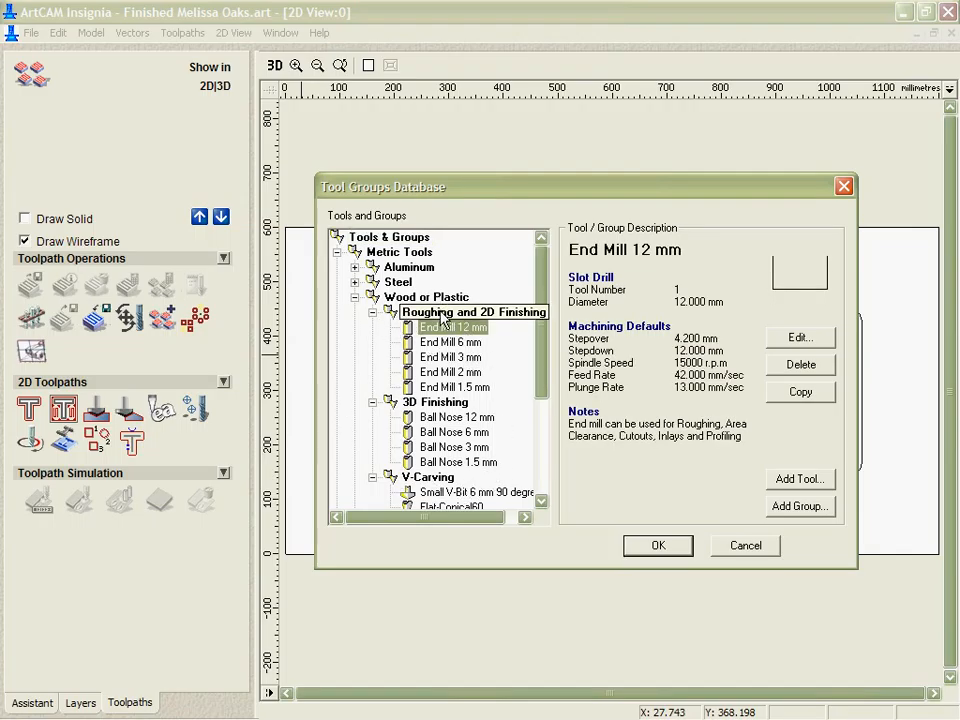
{"action": "left_click", "coordinate": [799, 337]}
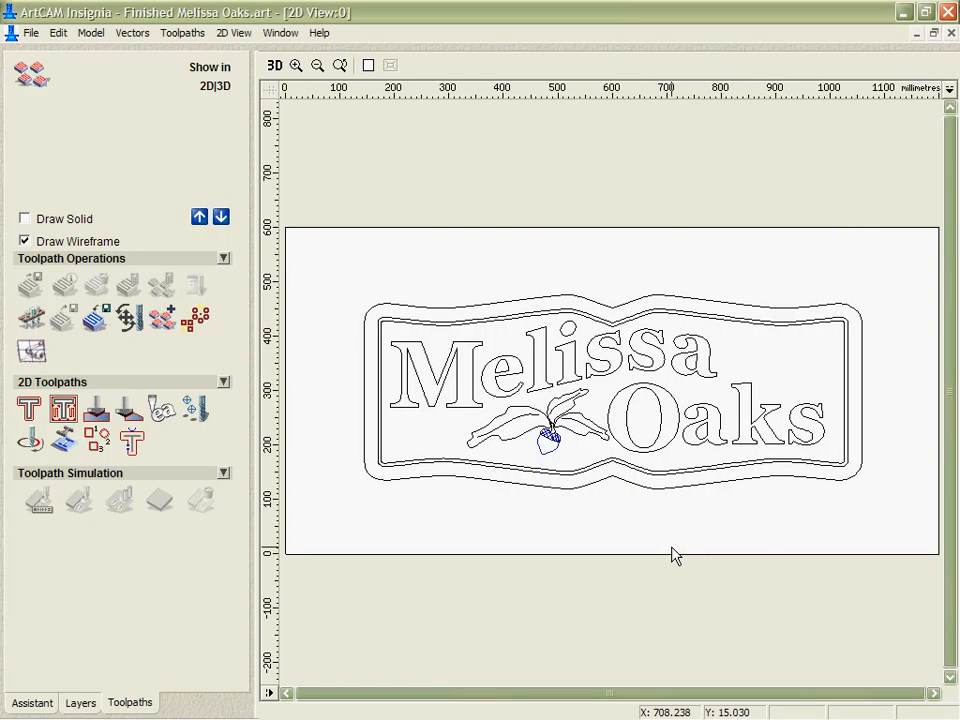
{"action": "mouse_move", "coordinate": [371, 262]}
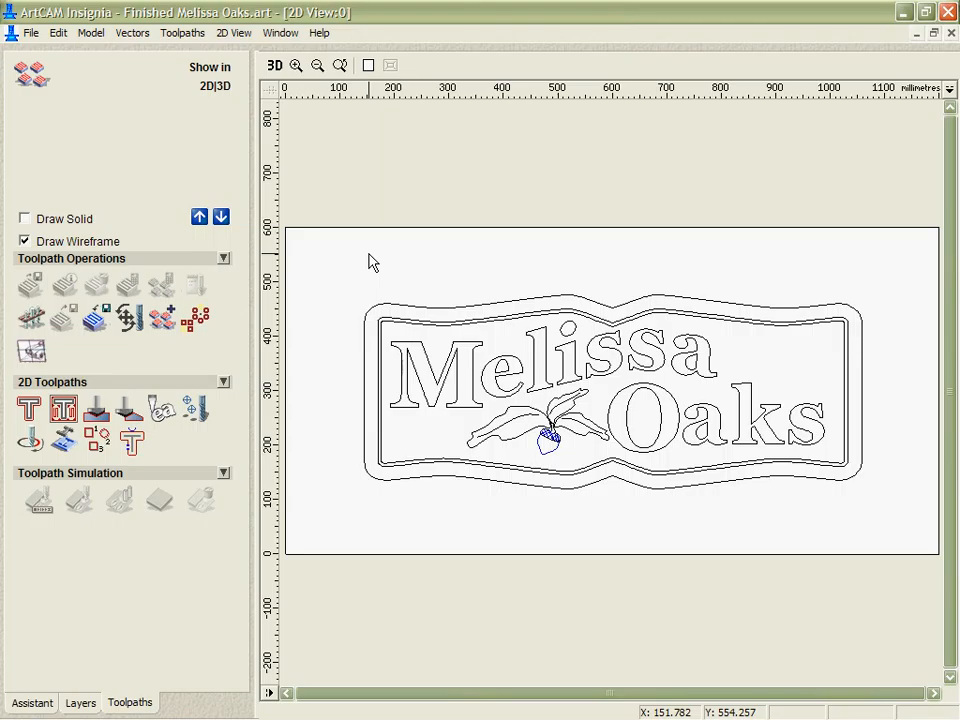
{"action": "mouse_move", "coordinate": [365, 257]}
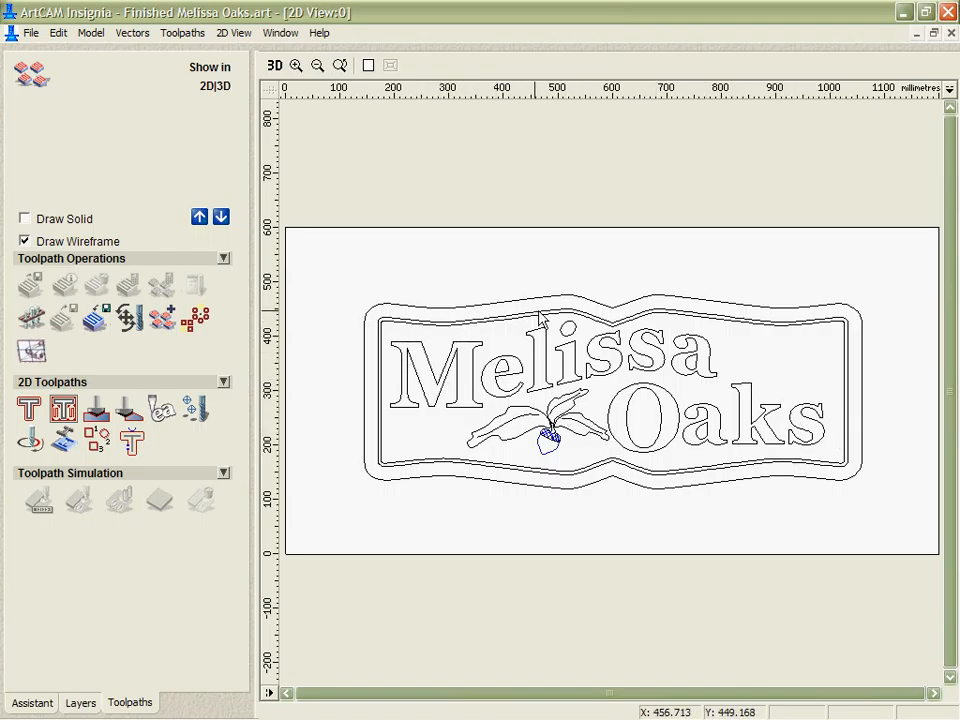
{"action": "mouse_move", "coordinate": [670, 490]}
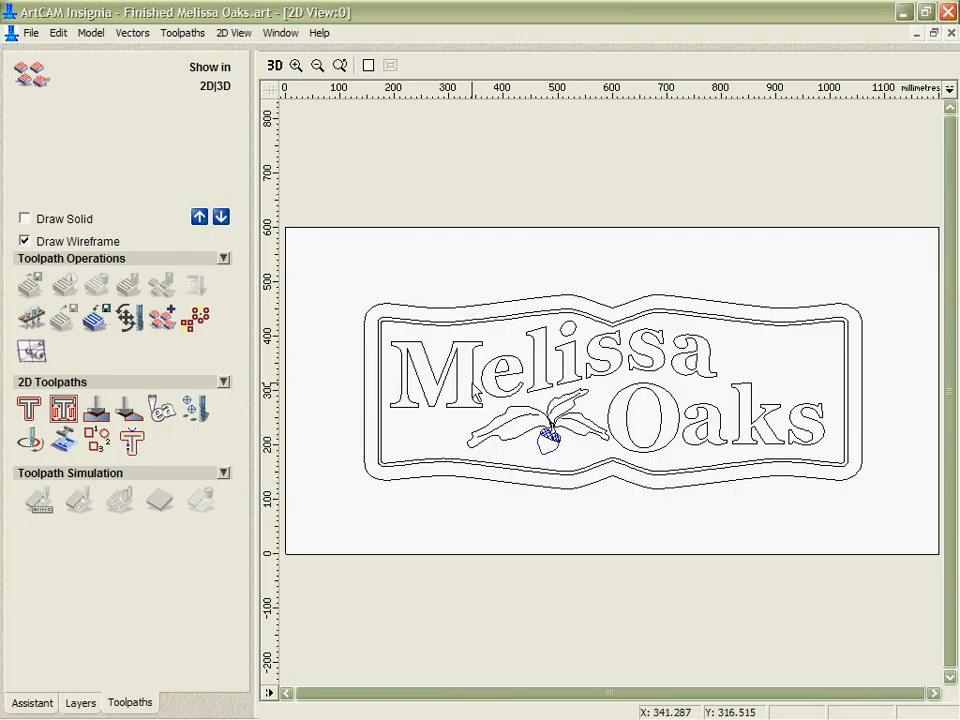
{"action": "mouse_move", "coordinate": [475, 335]}
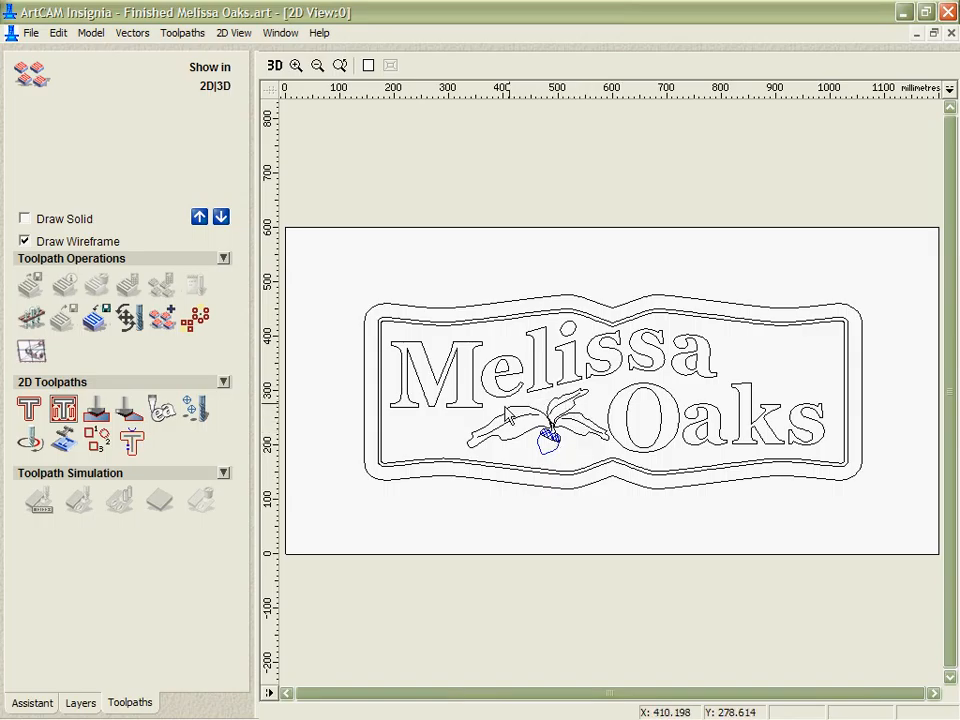
{"action": "mouse_move", "coordinate": [615, 290]}
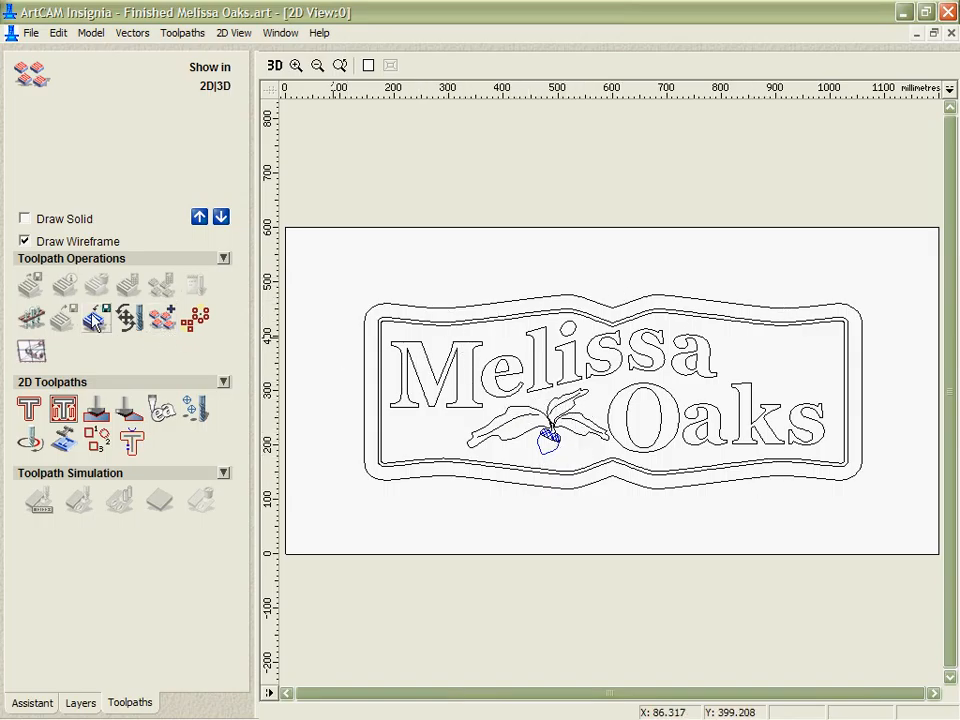
- Load the 140-V-cutout.tpl template and open the V-Bit Carving toolpath's settings
{"action": "left_click", "coordinate": [94, 318]}
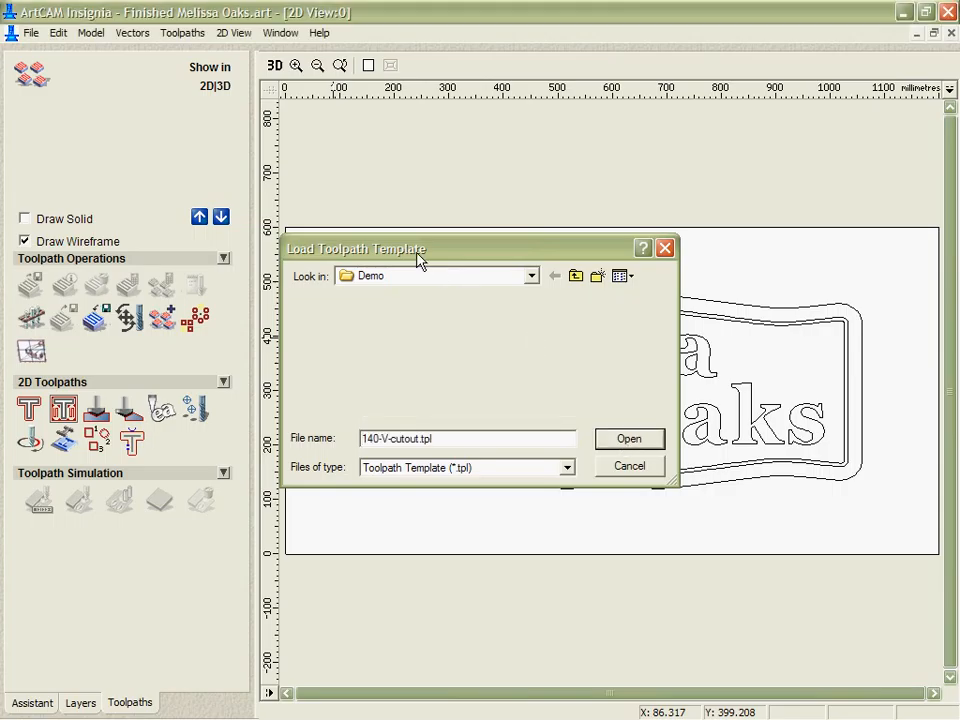
{"action": "left_click", "coordinate": [629, 438]}
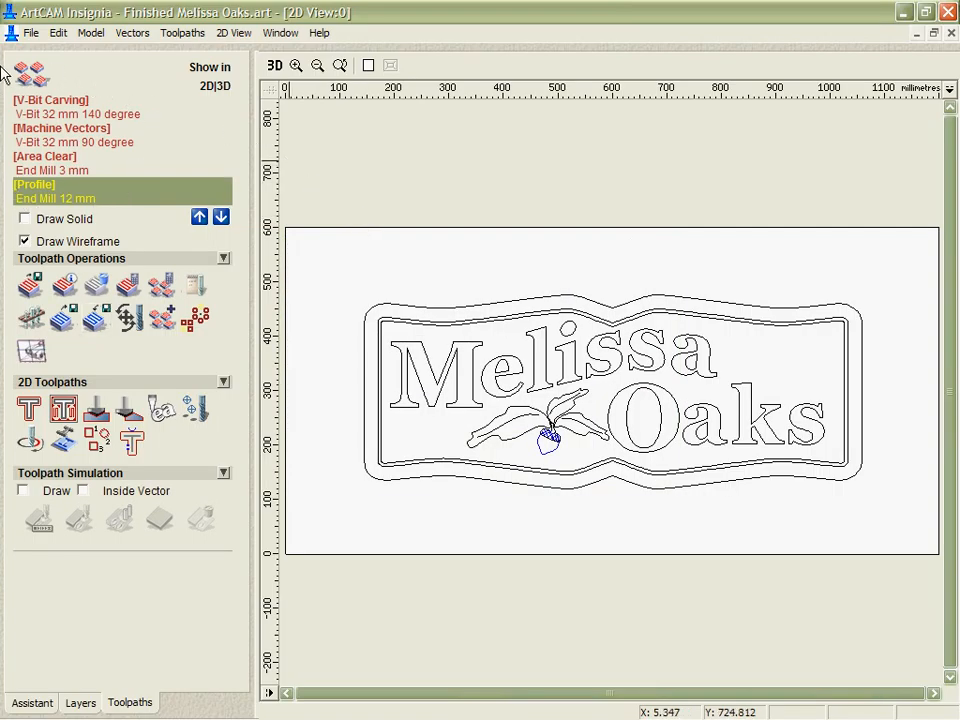
{"action": "left_click", "coordinate": [77, 114]}
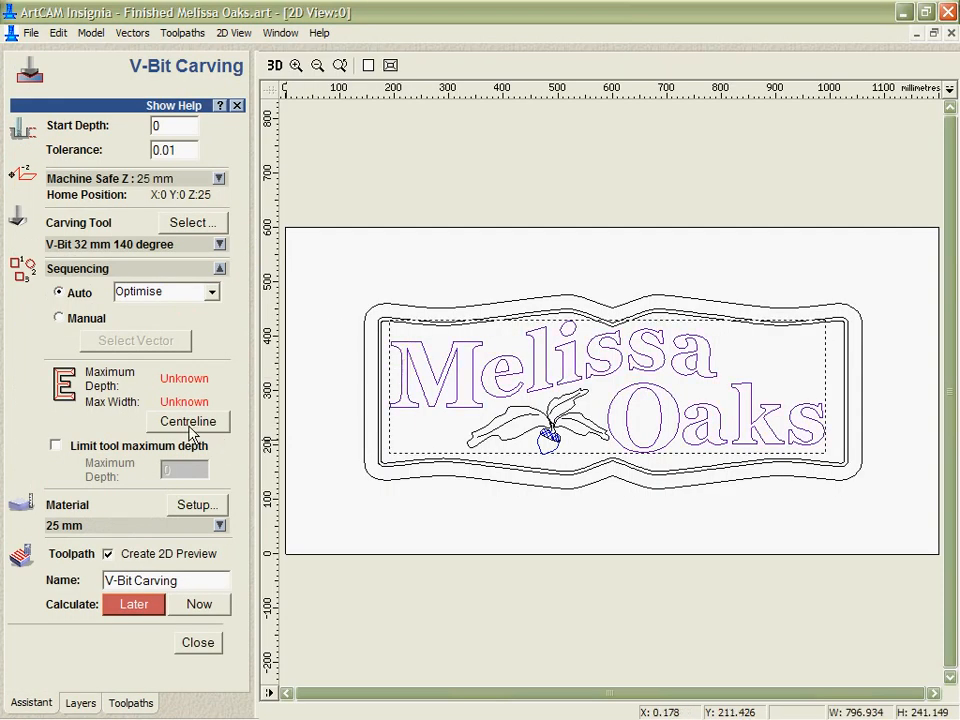
- Calculate the V-Bit Carving, Machine Vectors and 2D Area Clearance toolpaths in turn
{"action": "left_click", "coordinate": [199, 604]}
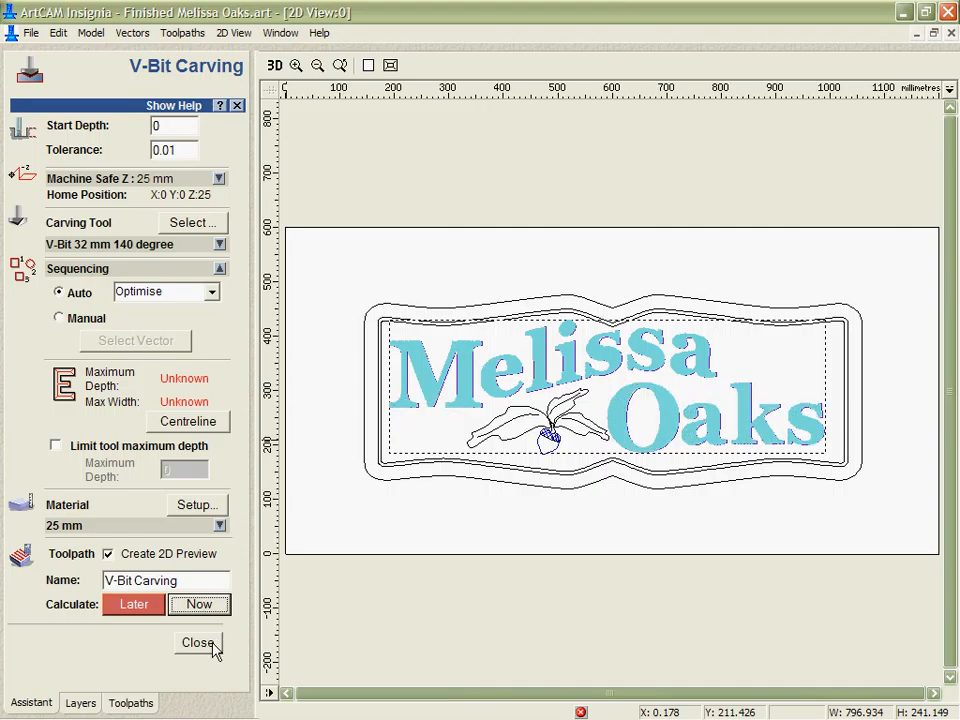
{"action": "left_click", "coordinate": [199, 604]}
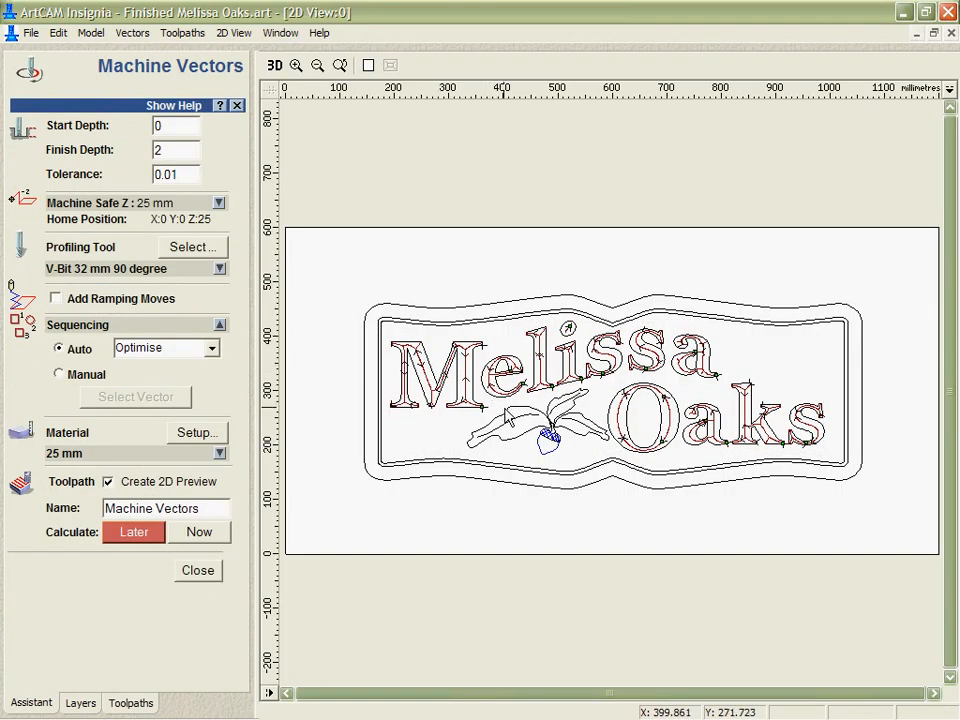
{"action": "left_click", "coordinate": [199, 531]}
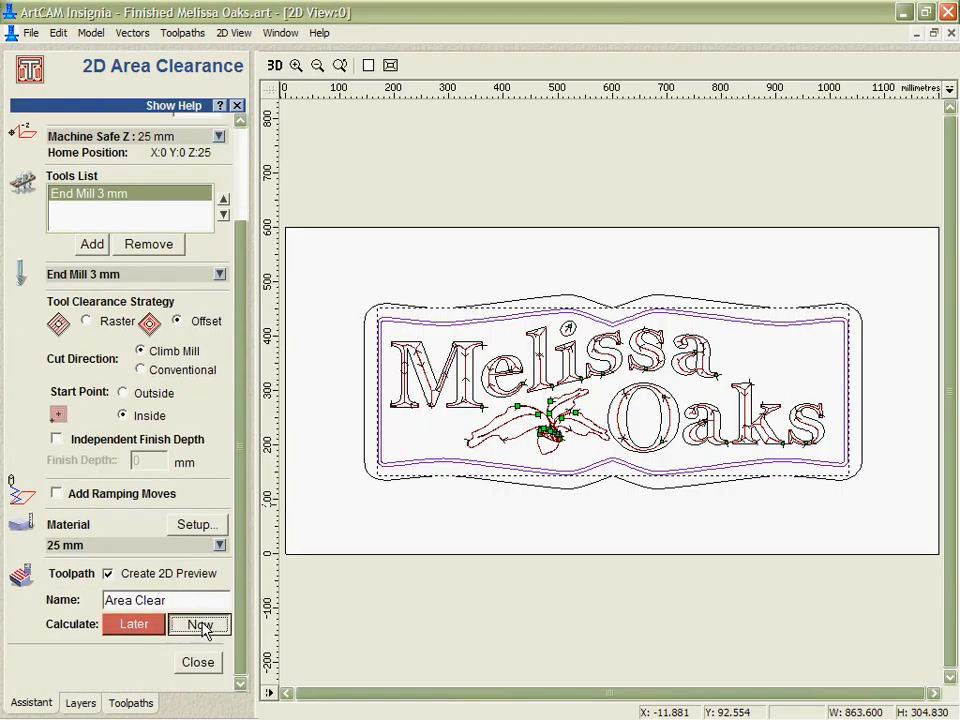
{"action": "left_click", "coordinate": [199, 624]}
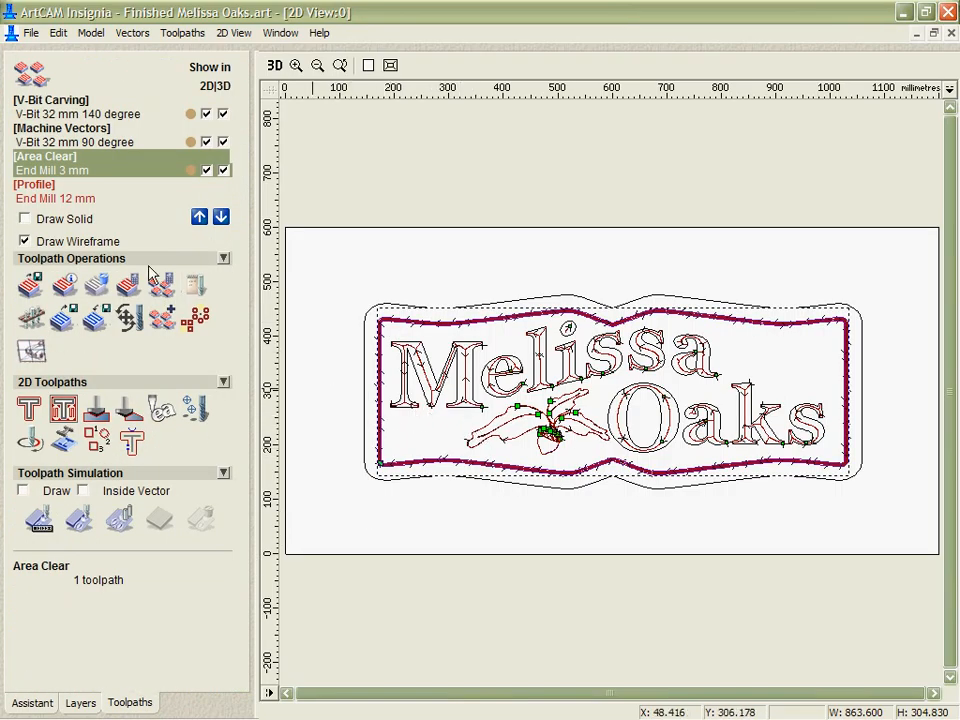
- Calculate the Profile toolpath, briefly preview it with Draw Solid, and view toolpaths in 3D
{"action": "left_click", "coordinate": [55, 198]}
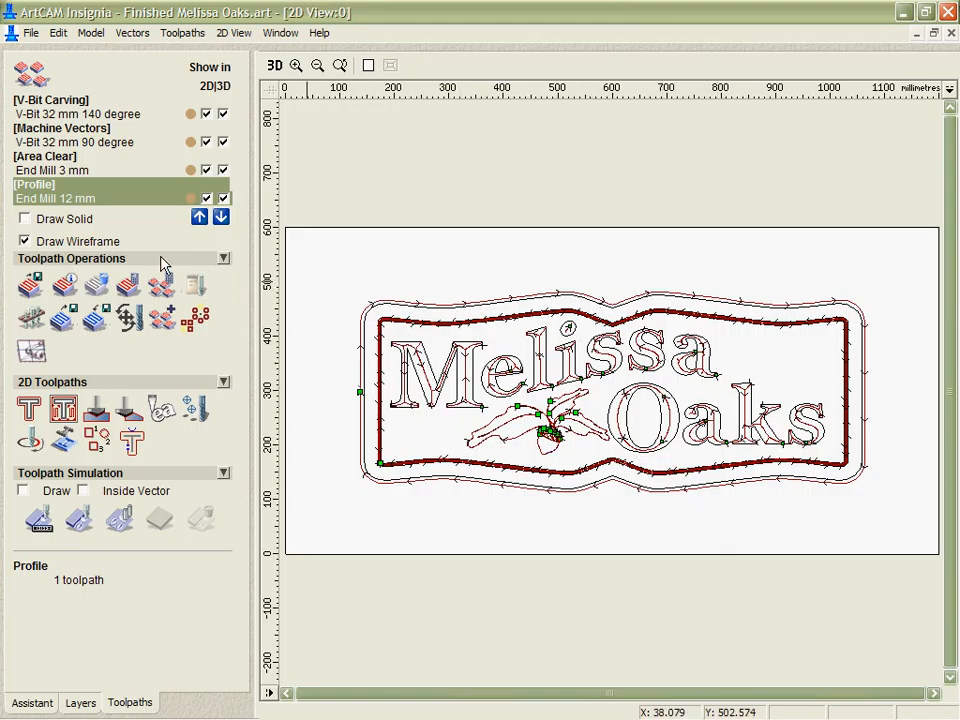
{"action": "left_click", "coordinate": [24, 219]}
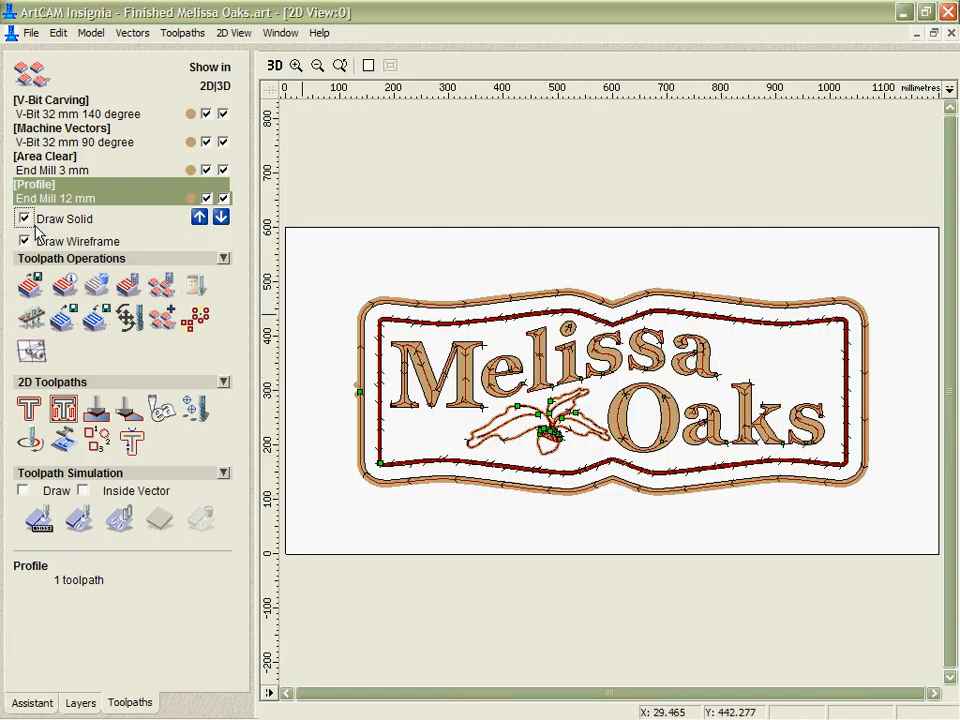
{"action": "left_click", "coordinate": [25, 218]}
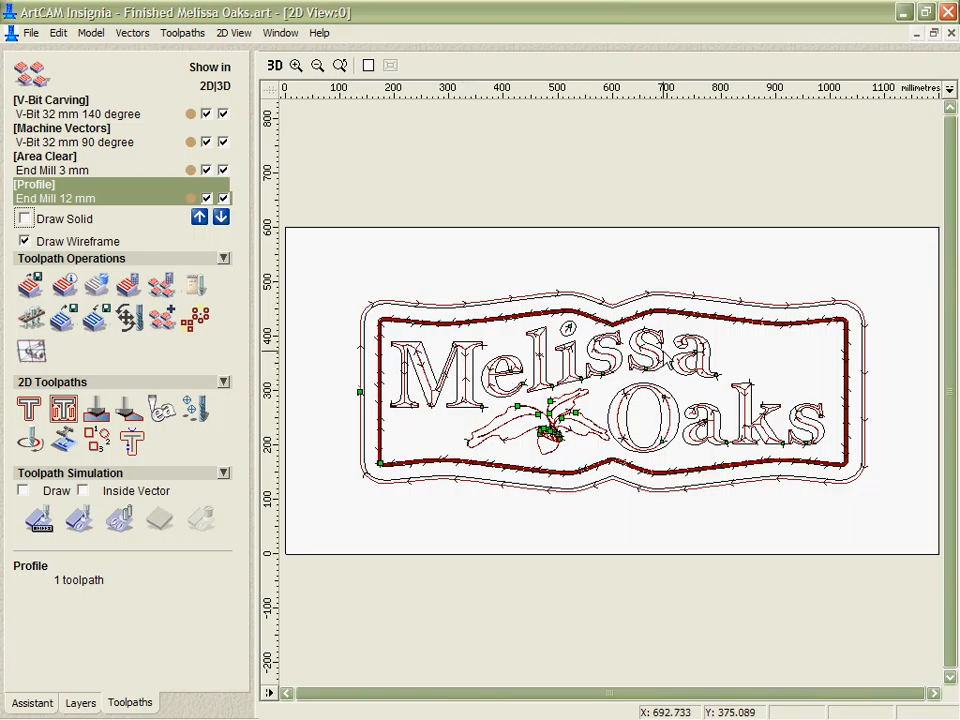
{"action": "mouse_move", "coordinate": [275, 80]}
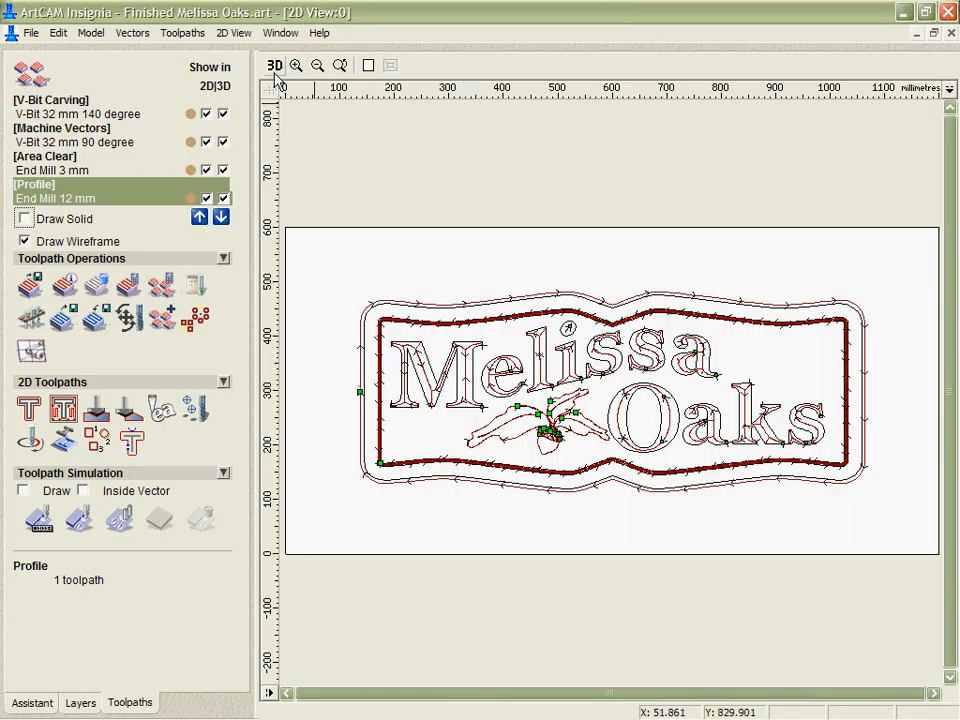
{"action": "left_click", "coordinate": [274, 65]}
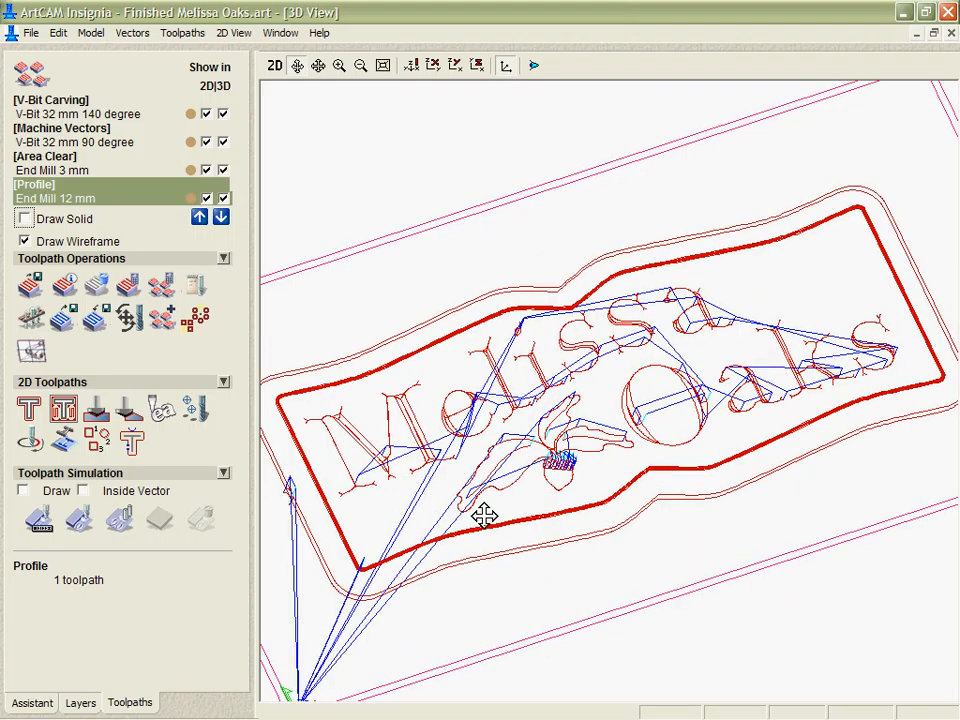
{"action": "mouse_move", "coordinate": [692, 478]}
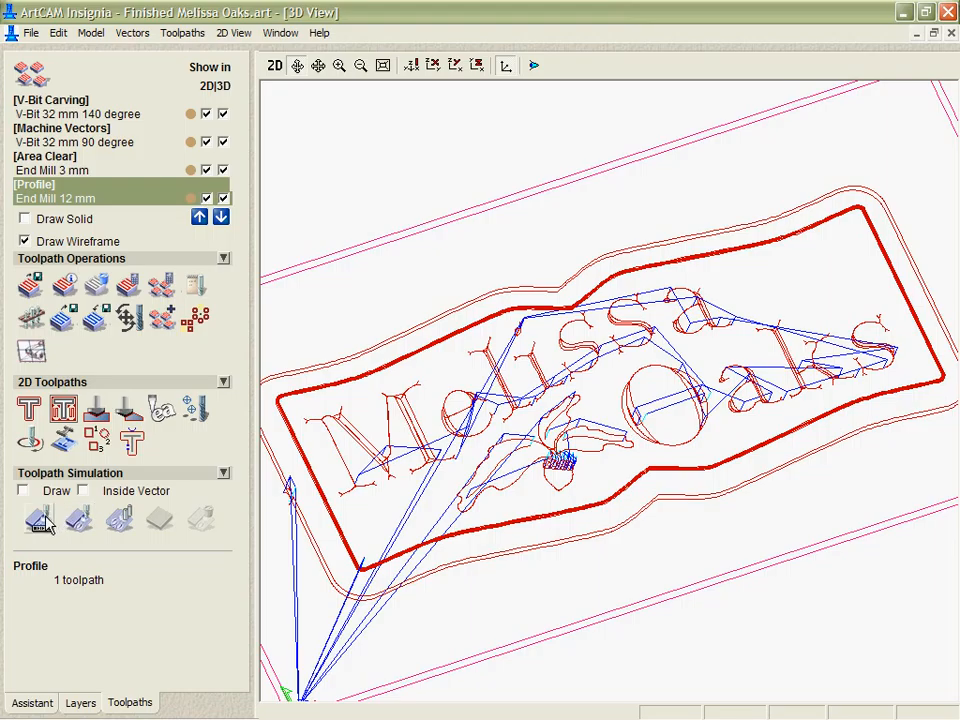
{"action": "left_click", "coordinate": [75, 114]}
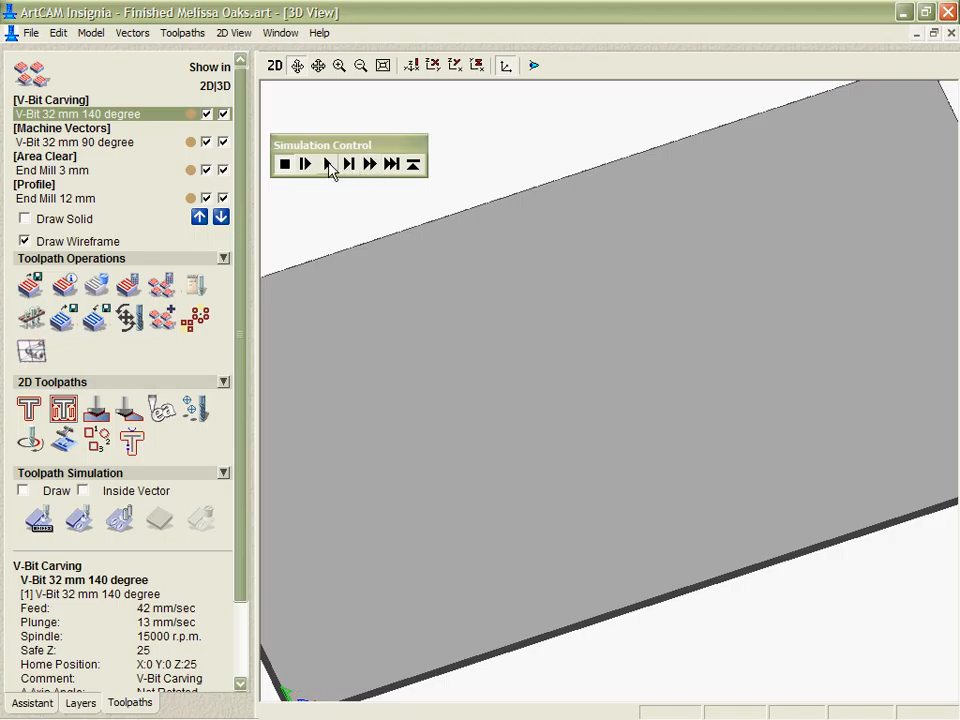
{"action": "left_click", "coordinate": [305, 163]}
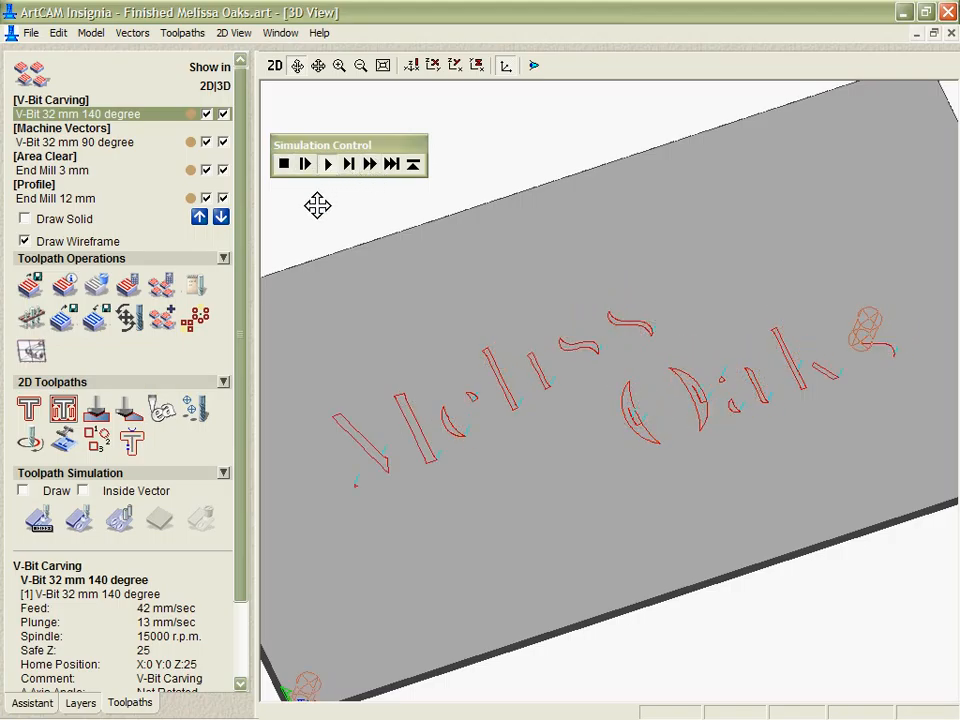
{"action": "left_click", "coordinate": [368, 163]}
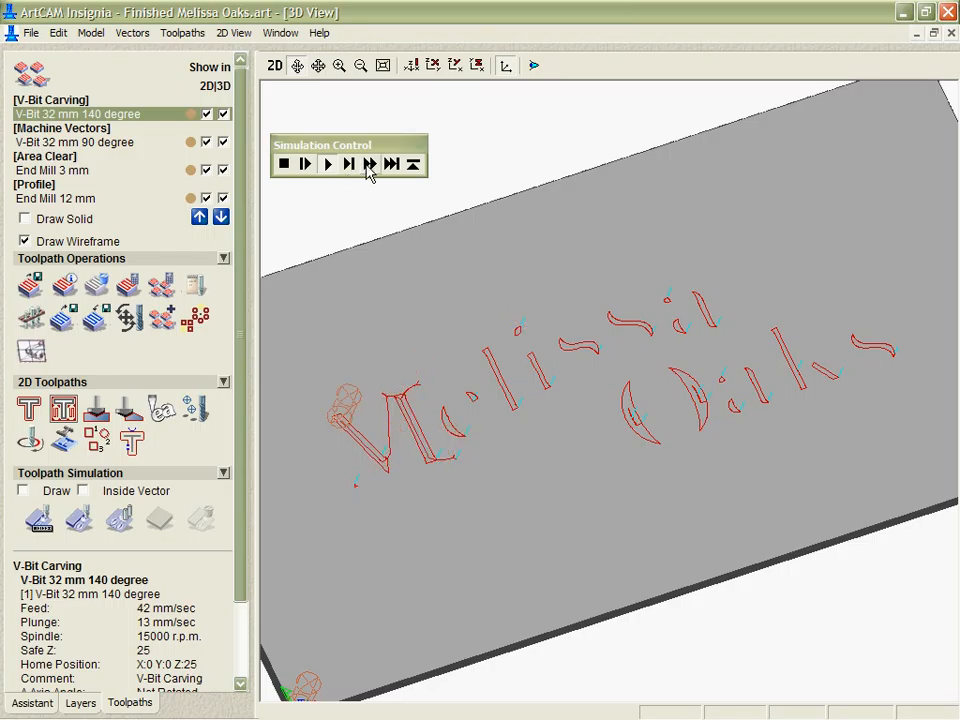
{"action": "left_click", "coordinate": [348, 163]}
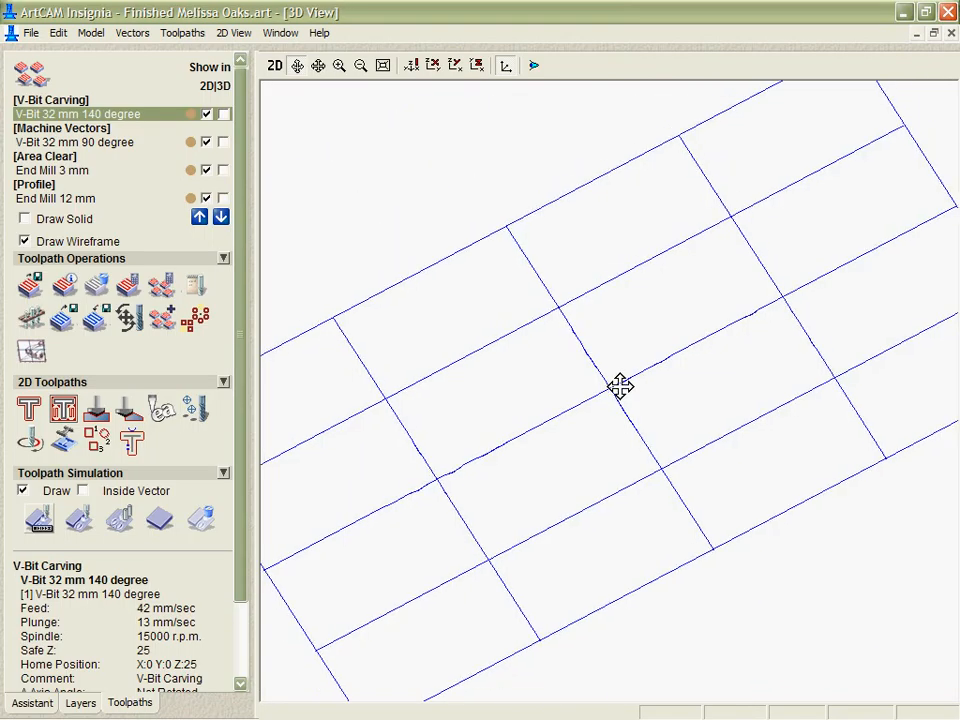
- Run Simulate All Toolpaths to render the lettering, acorn, border and outer profile cut
{"action": "left_click", "coordinate": [118, 517]}
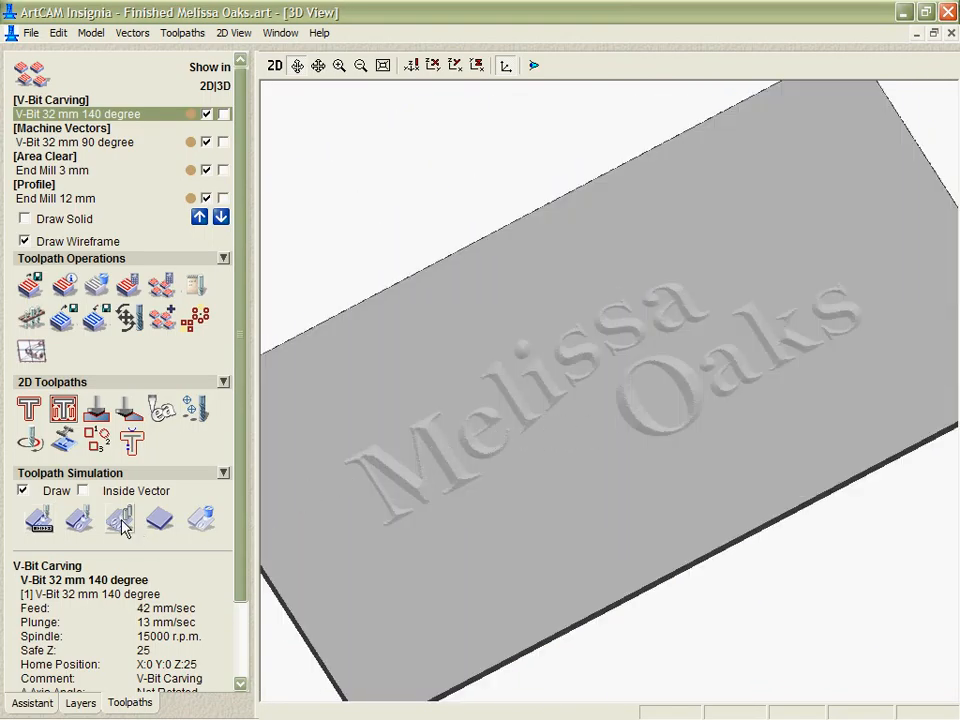
{"action": "left_click", "coordinate": [118, 519]}
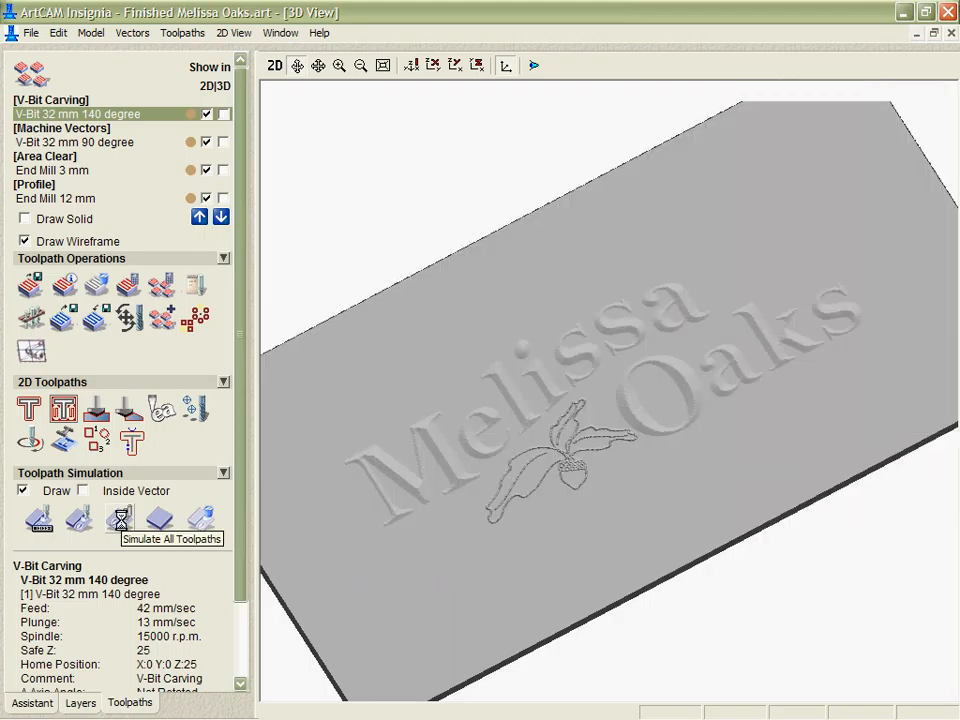
{"action": "left_click", "coordinate": [118, 518]}
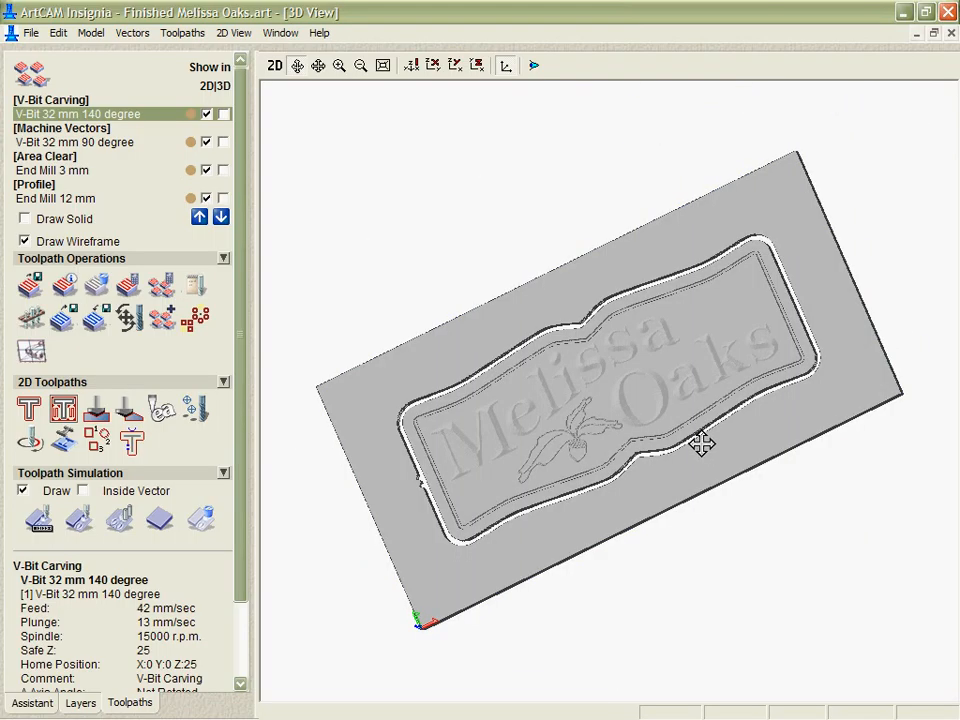
{"action": "mouse_move", "coordinate": [240, 525]}
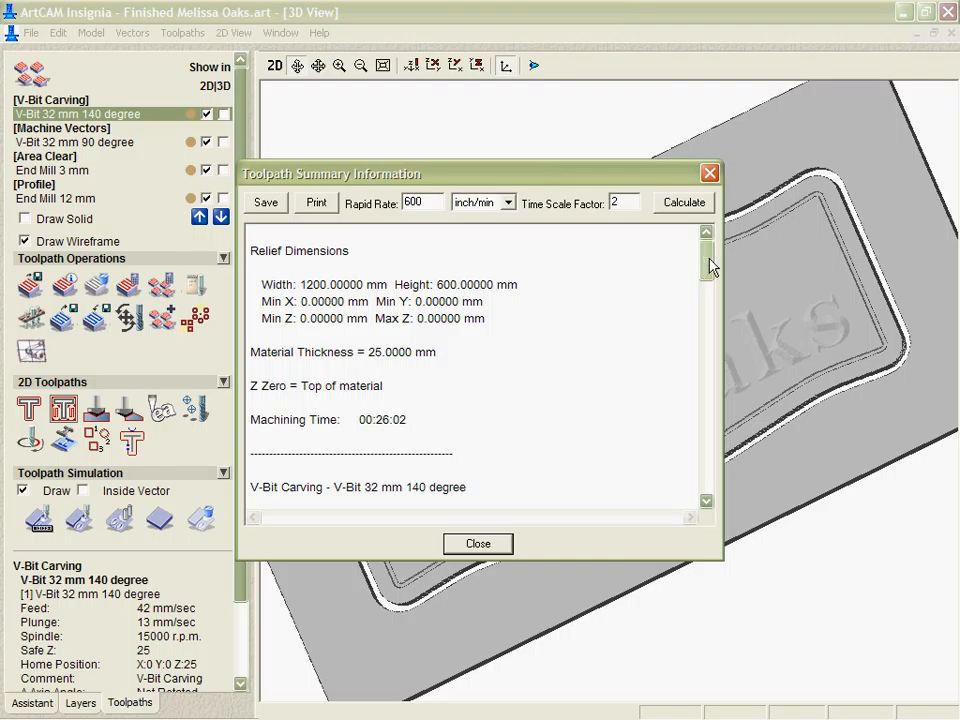
{"action": "scroll", "scroll_direction": "down", "scroll_amount": 3}
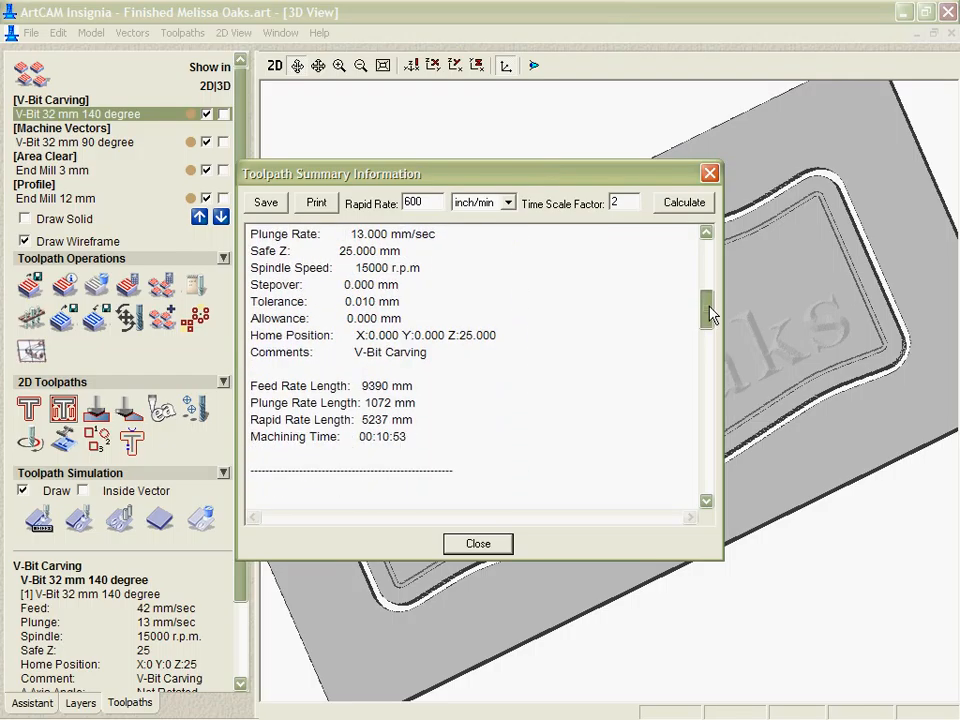
{"action": "scroll", "scroll_direction": "down", "scroll_amount": 3}
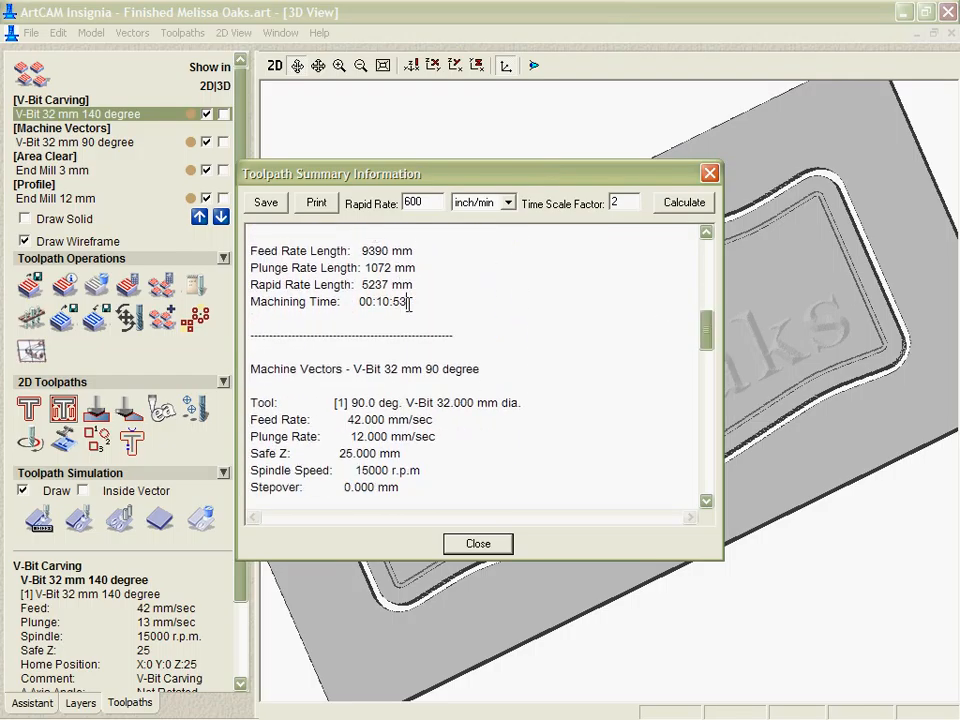
{"action": "scroll", "scroll_direction": "down", "scroll_amount": 3}
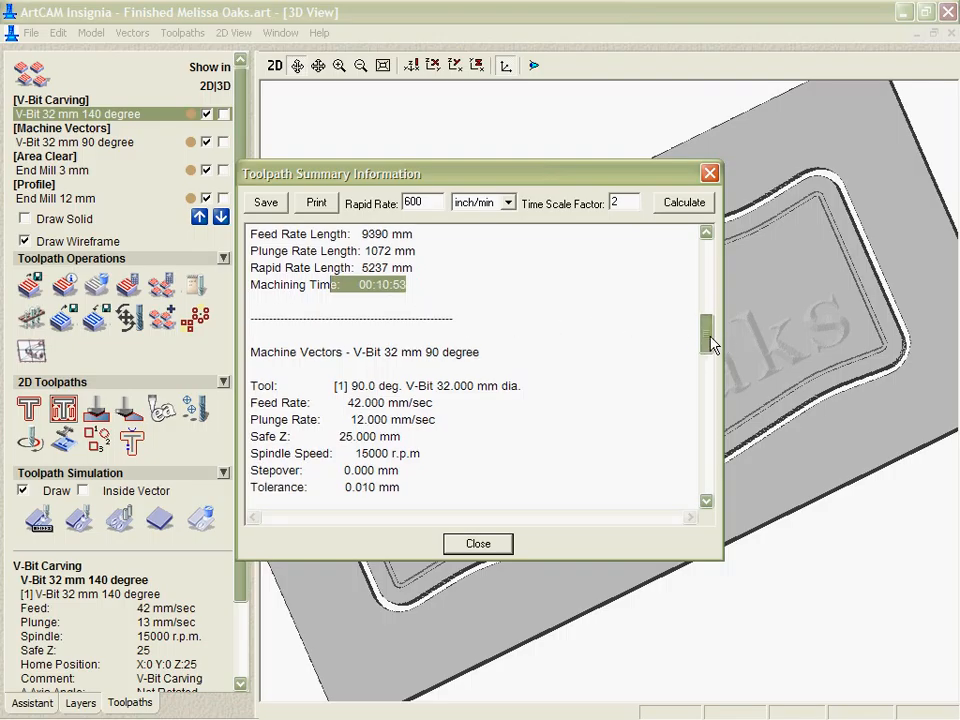
{"action": "scroll", "scroll_direction": "down", "scroll_amount": 3}
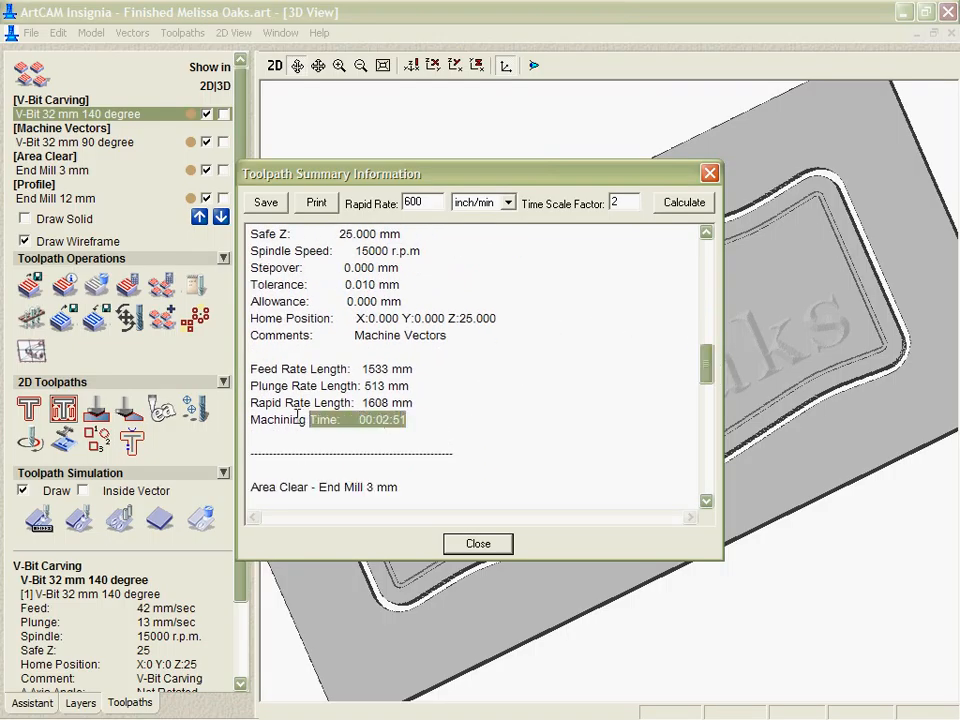
{"action": "scroll", "scroll_direction": "down", "scroll_amount": 3}
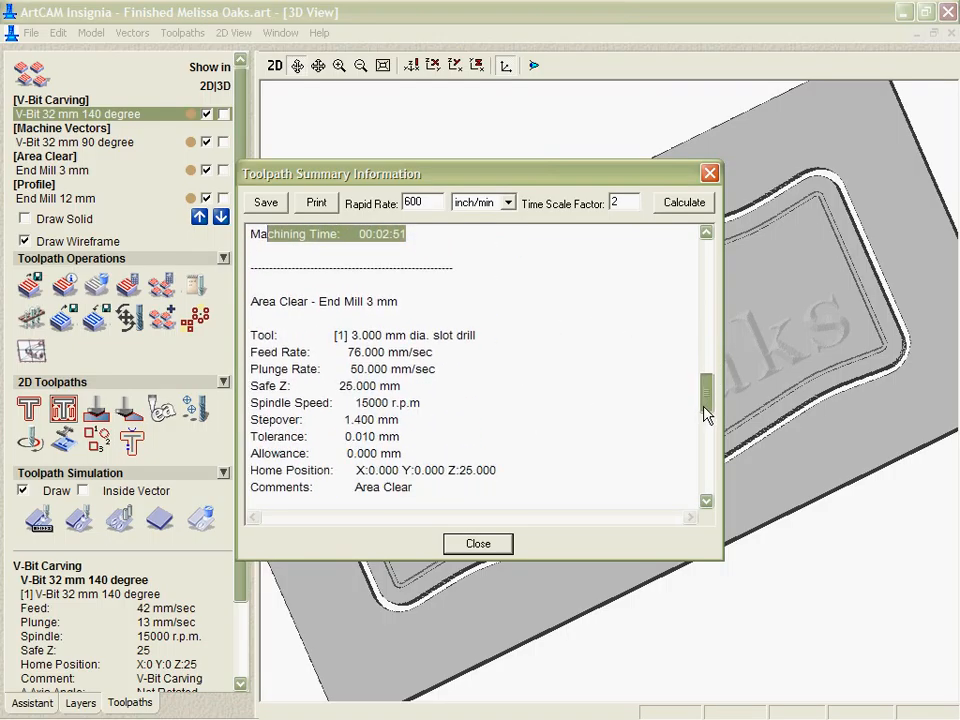
{"action": "scroll", "scroll_direction": "down", "scroll_amount": 3}
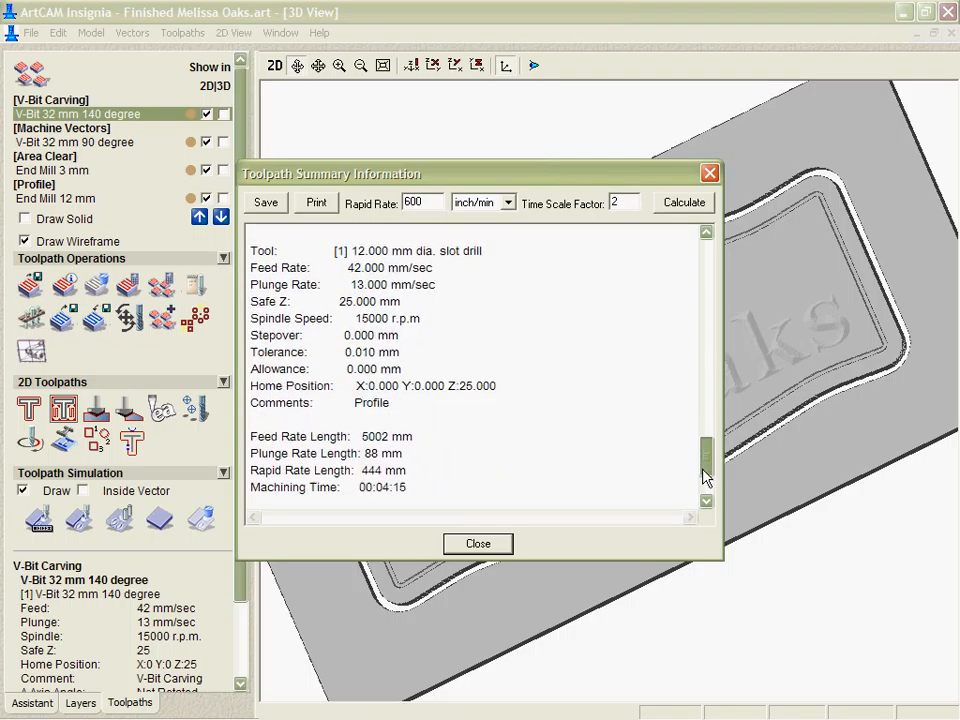
{"action": "scroll", "scroll_direction": "down", "scroll_amount": 3}
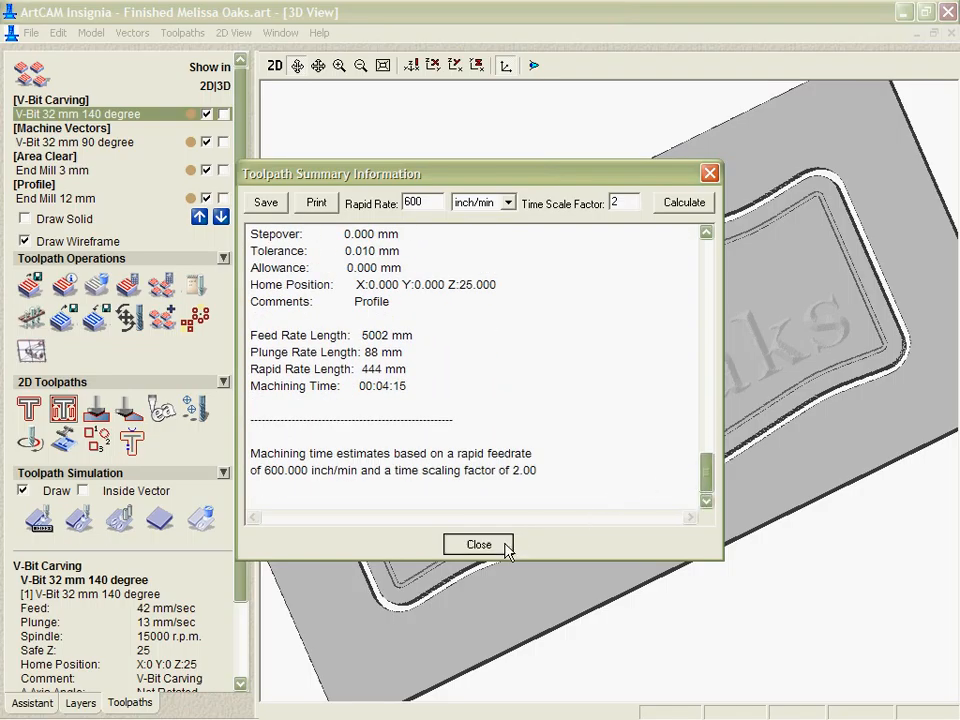
{"action": "left_click", "coordinate": [478, 544]}
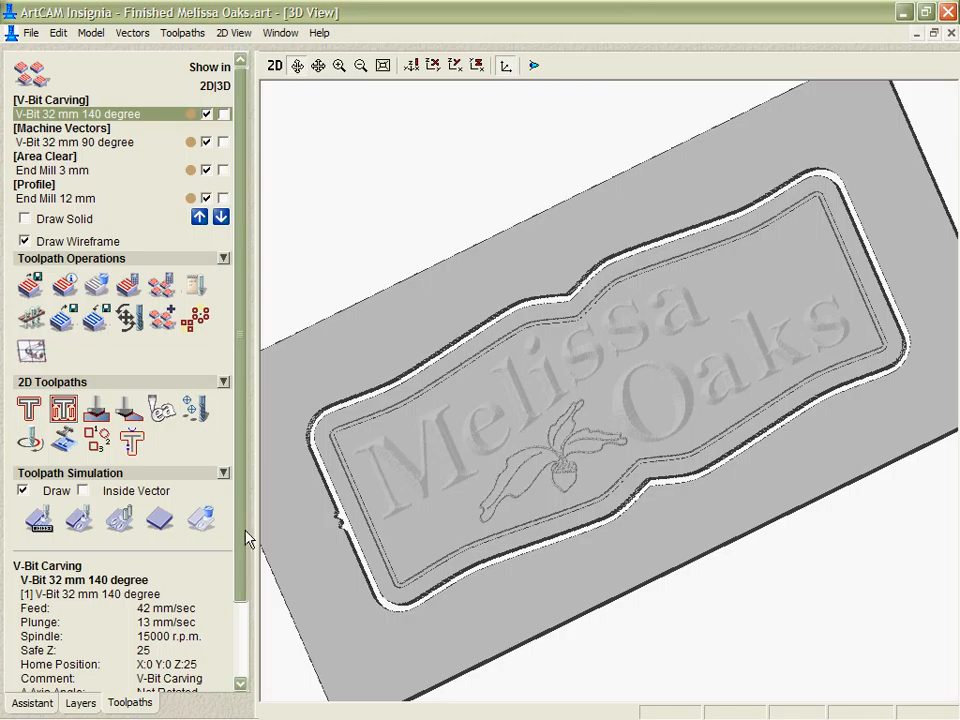
- Return to the 2D view and untick 2D visibility for all four toolpaths
{"action": "left_click", "coordinate": [274, 65]}
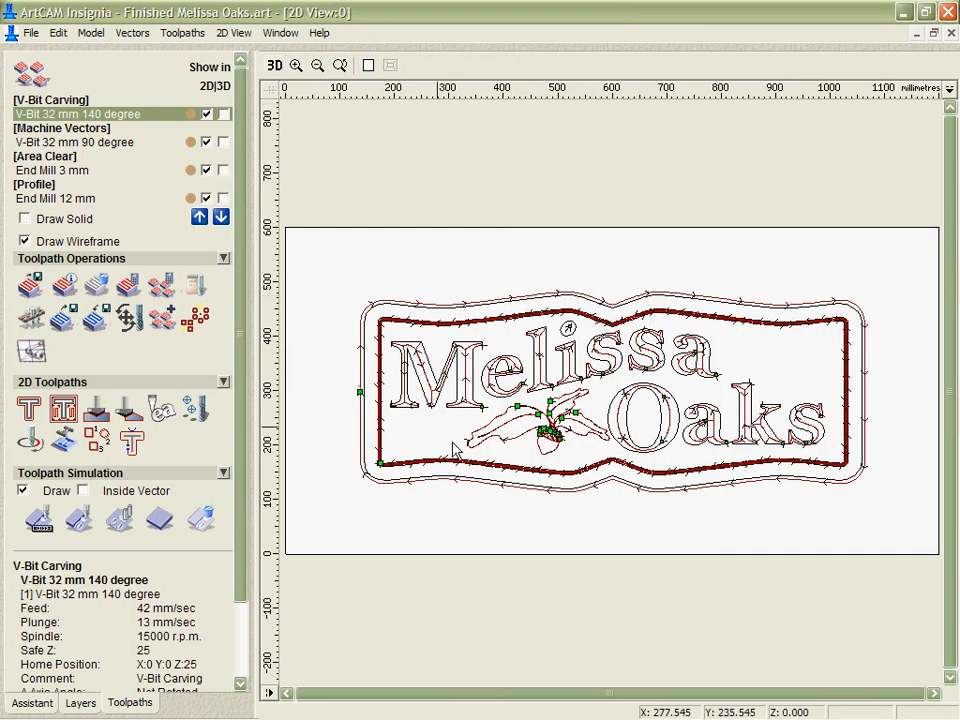
{"action": "mouse_move", "coordinate": [114, 92]}
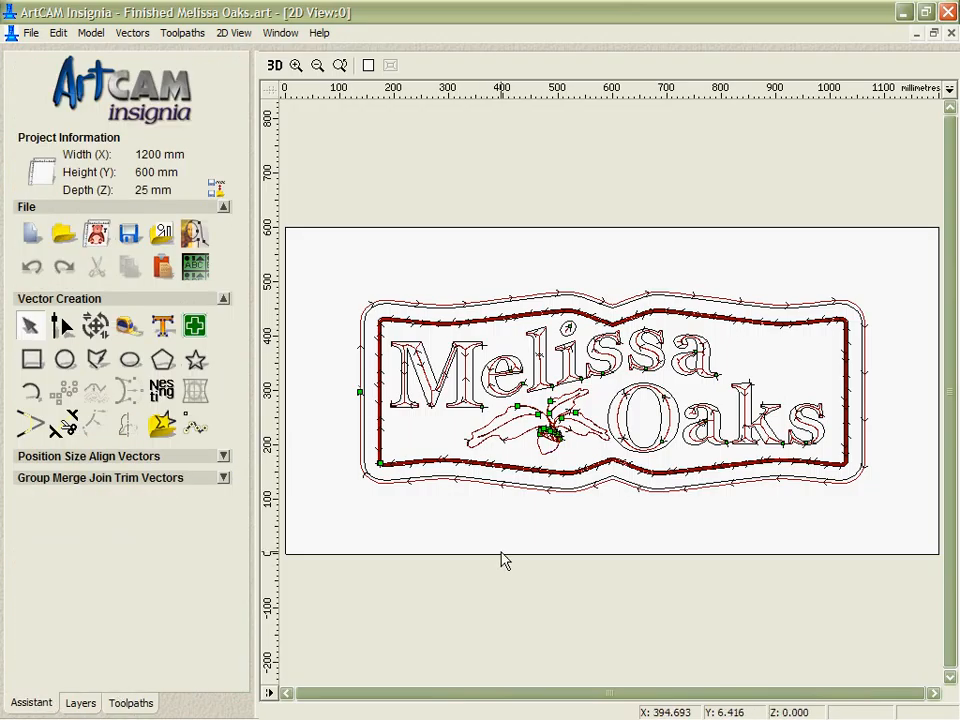
{"action": "mouse_move", "coordinate": [97, 685]}
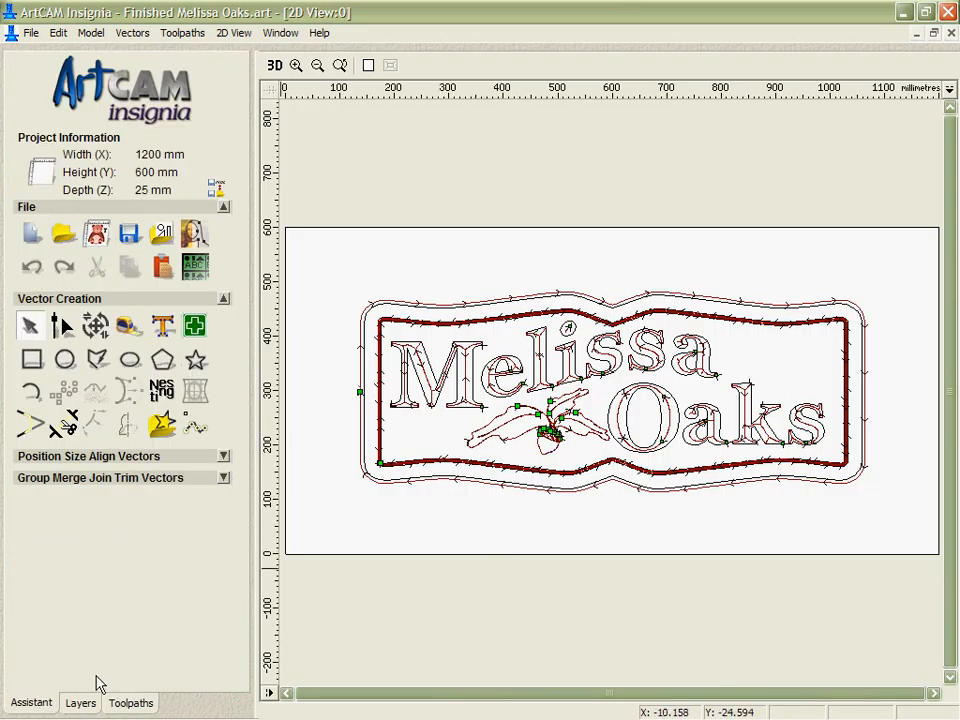
{"action": "left_click", "coordinate": [130, 702]}
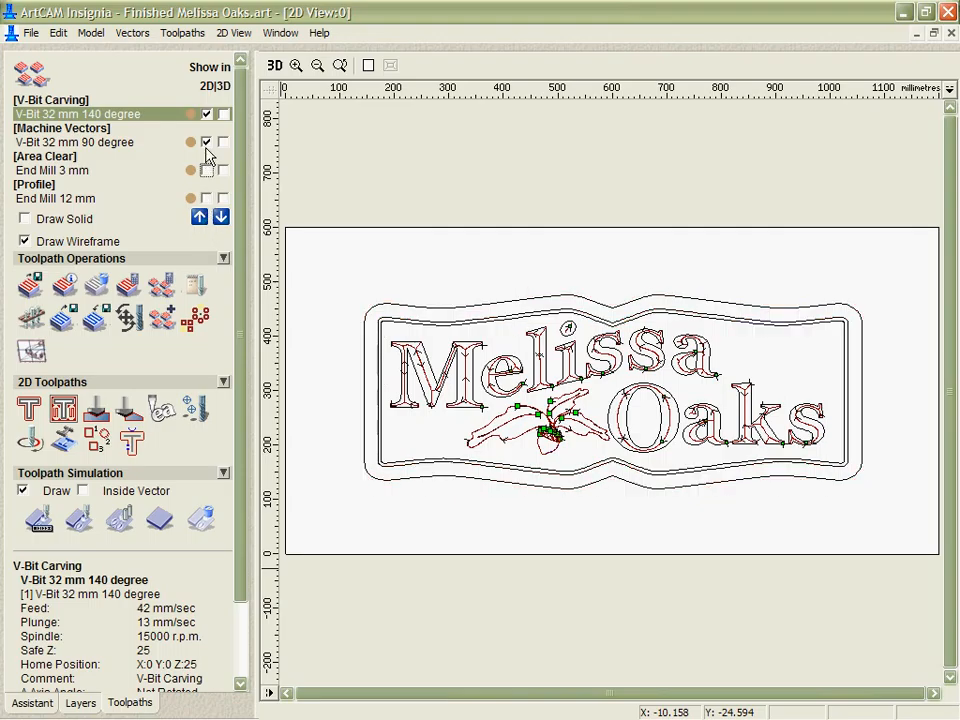
{"action": "left_click", "coordinate": [206, 142]}
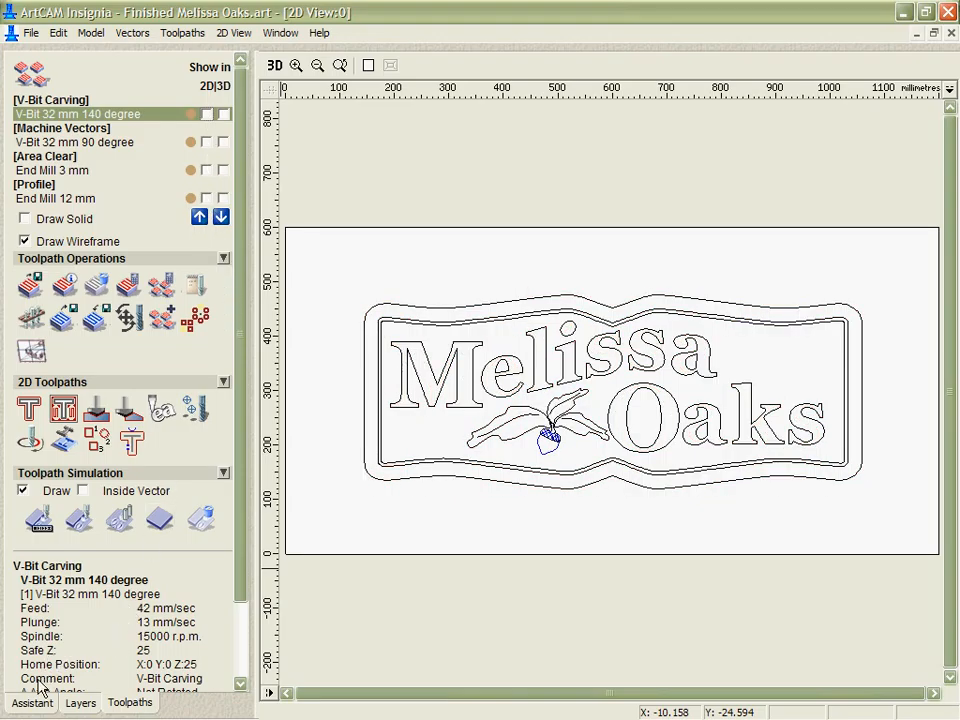
- Scale the sign vectors to a New Width of 1100 mm with linked height (~428 mm)
{"action": "left_click", "coordinate": [31, 702]}
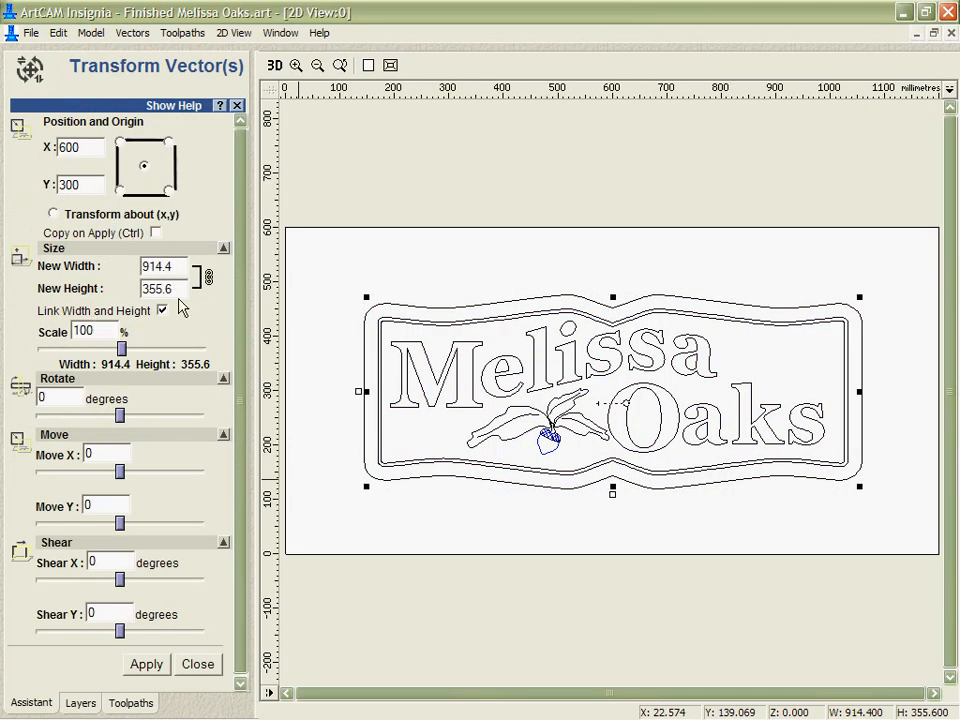
{"action": "type", "text": "1100"}
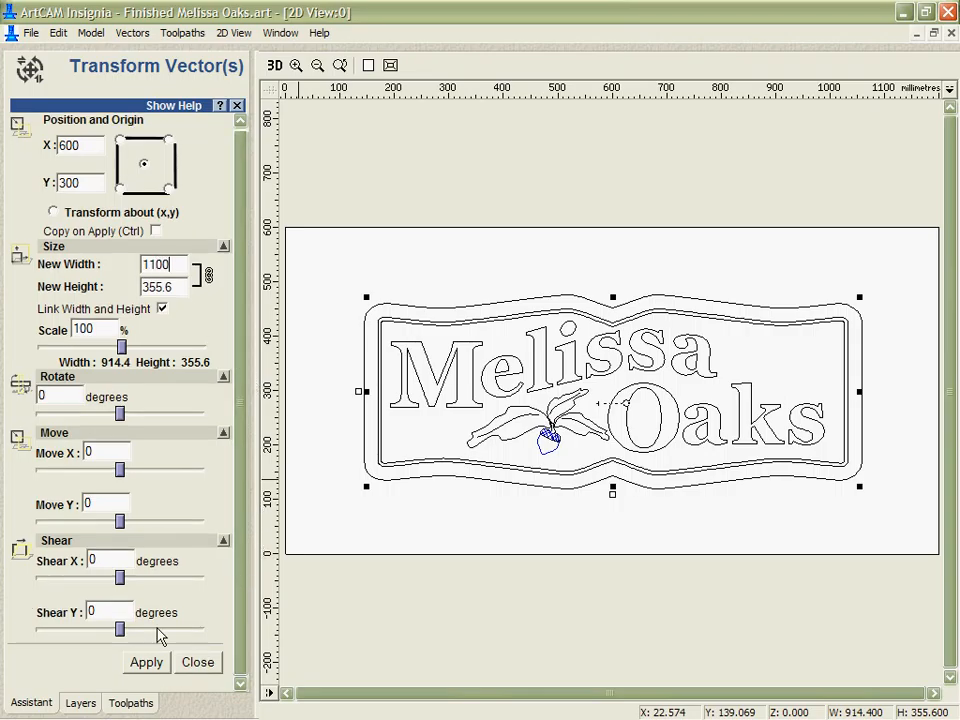
{"action": "left_click", "coordinate": [197, 662]}
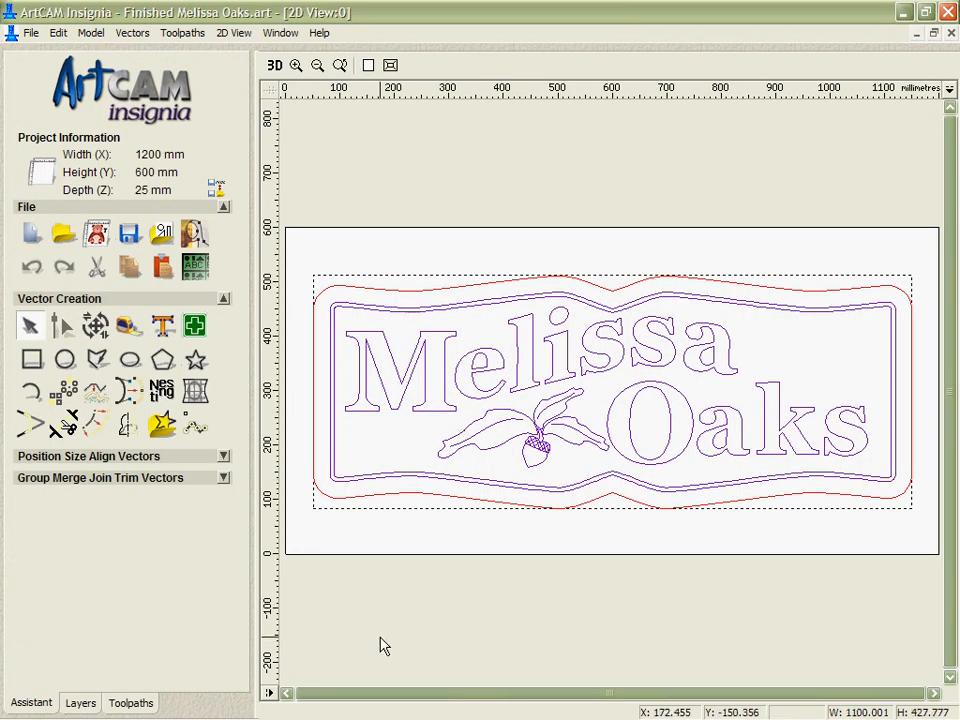
- Batch calculate all four toolpaths for the 1100 mm sign and close the batch window
{"action": "left_click", "coordinate": [130, 703]}
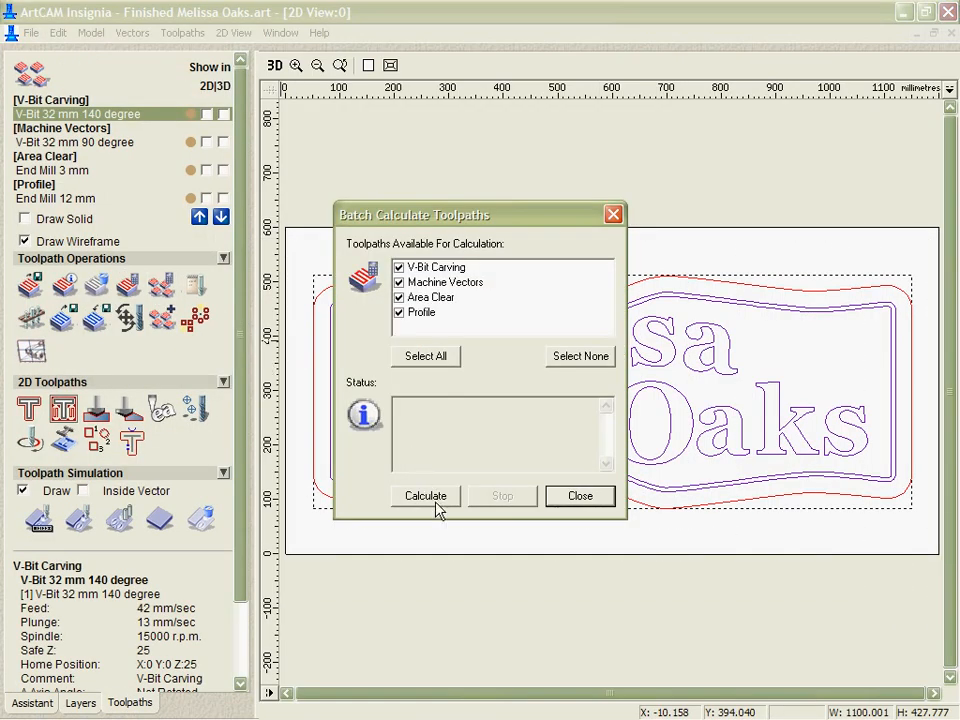
{"action": "left_click", "coordinate": [424, 496]}
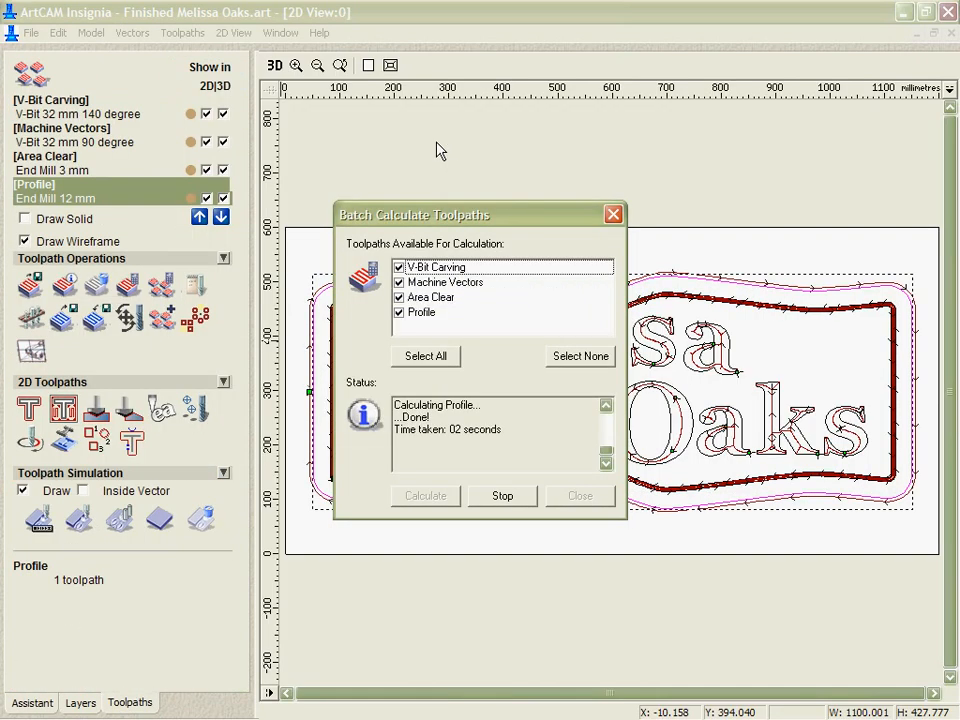
{"action": "left_click", "coordinate": [579, 495]}
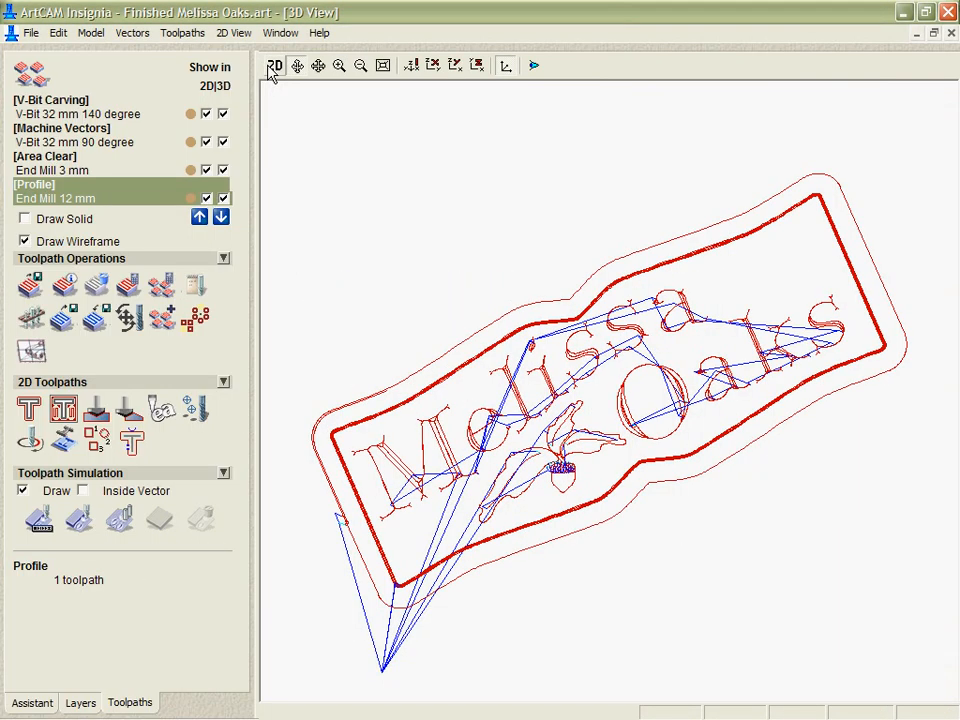
- Create a fresh simulation block in the 3D view for the recalculated toolpaths
{"action": "left_click", "coordinate": [78, 518]}
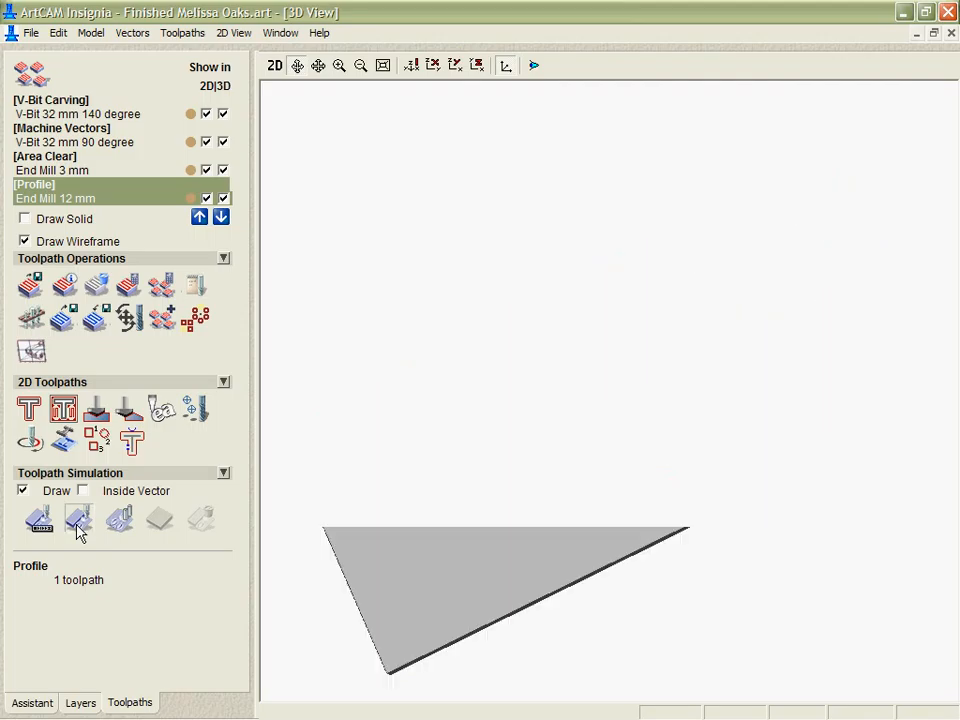